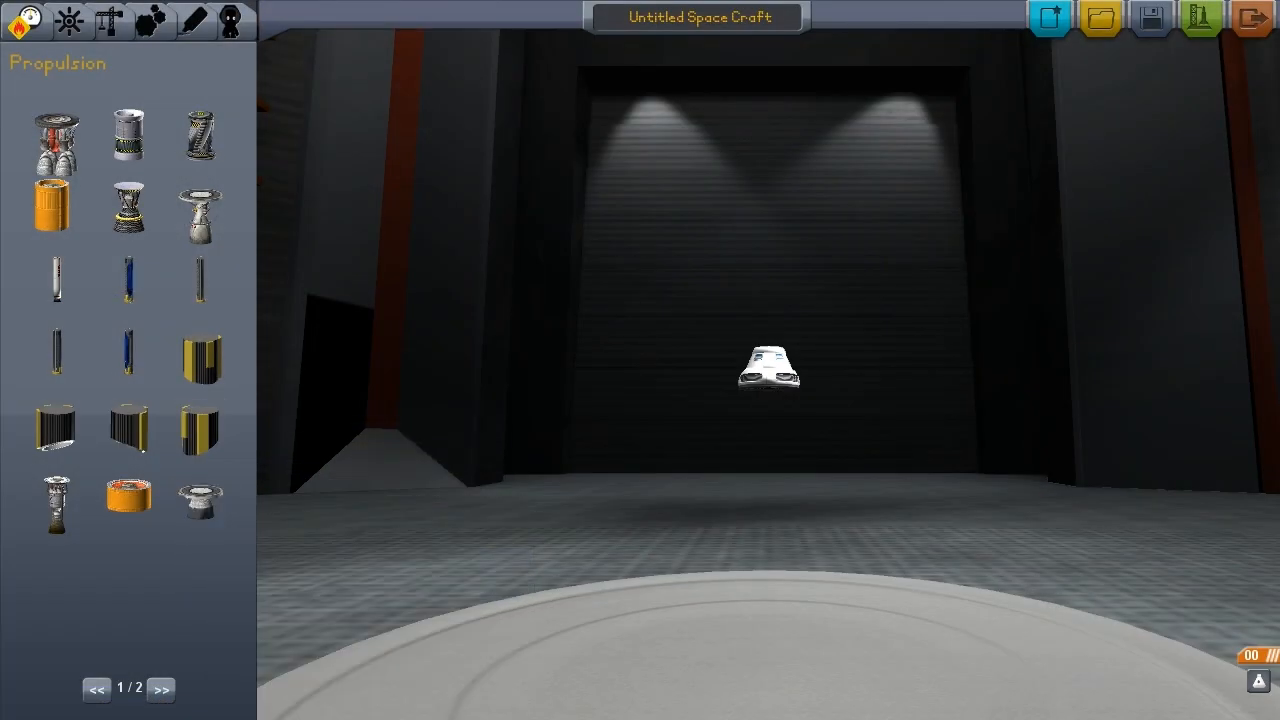
# Browse the Propulsion pages for the striped tank and send the pod-and-tank craft to the launch pad.
pyautogui.click(160, 688)
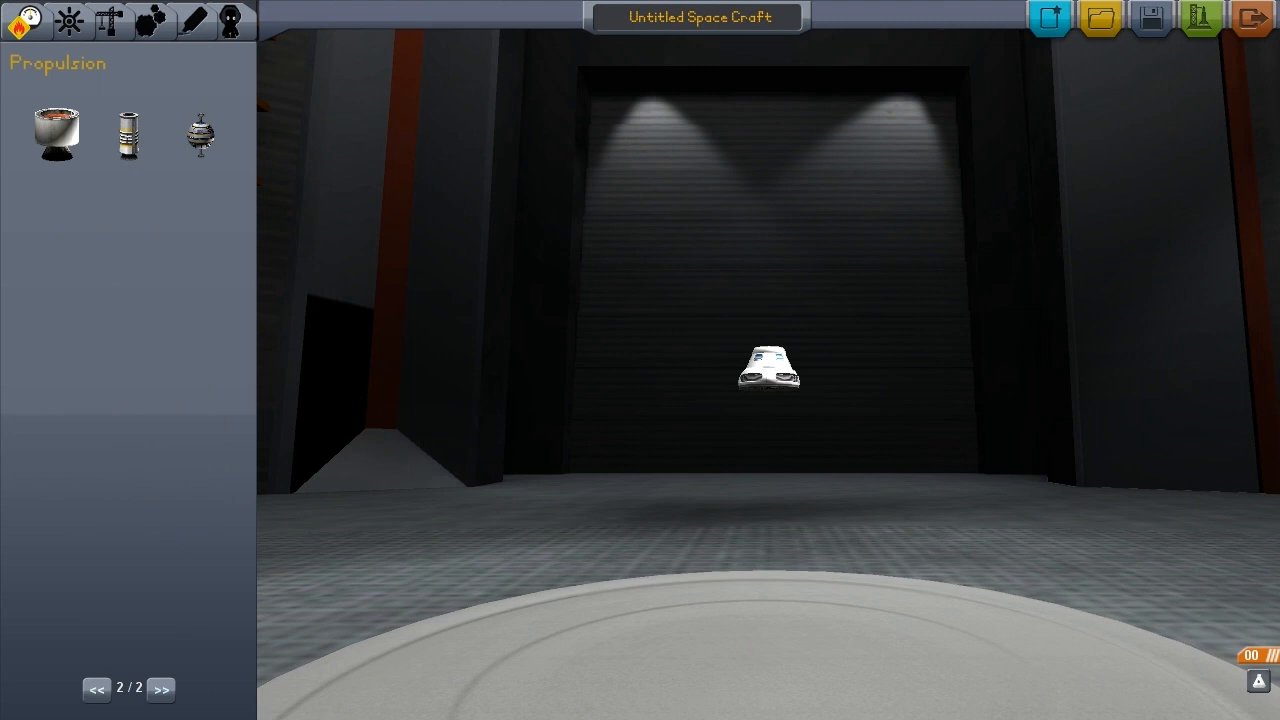
pyautogui.click(96, 688)
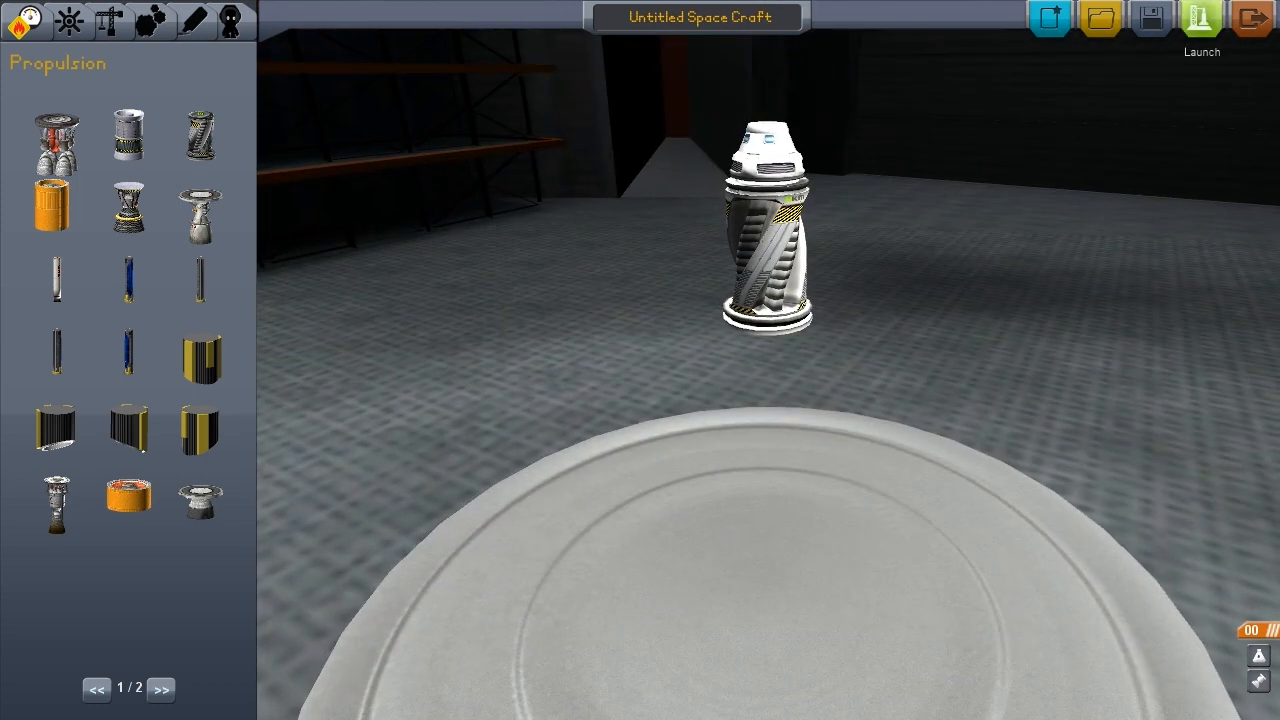
pyautogui.click(1200, 20)
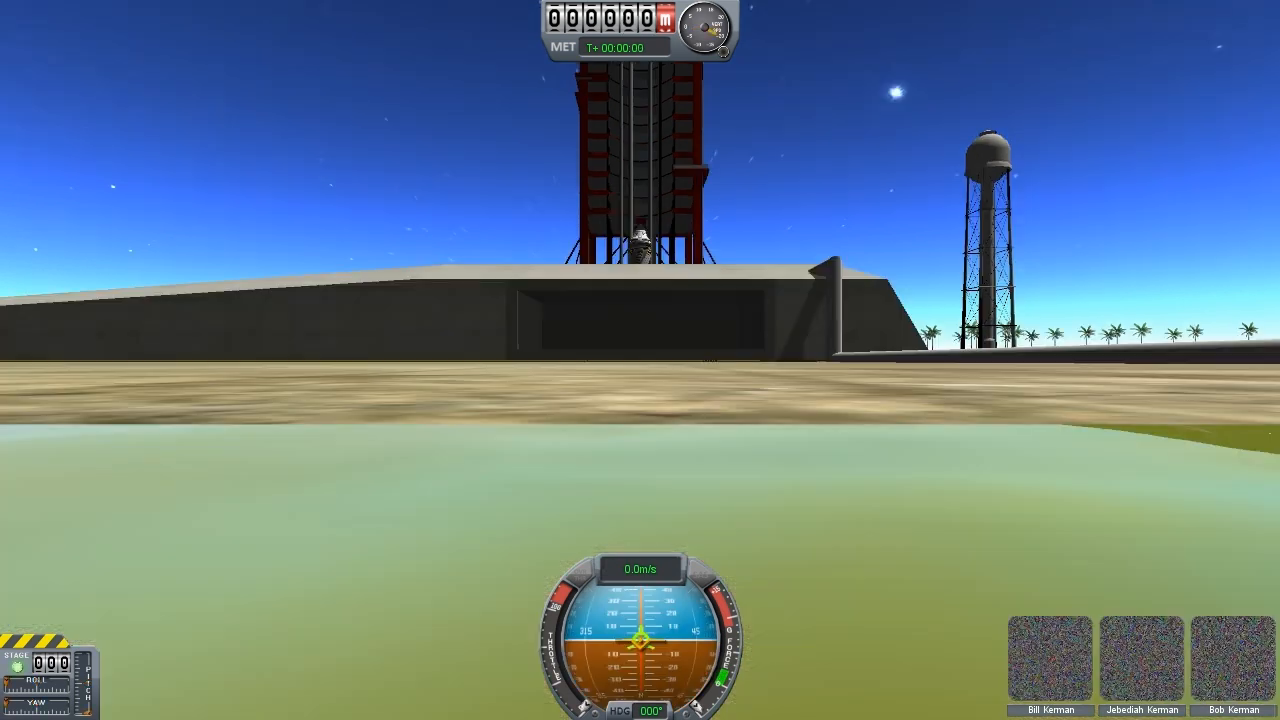
# End the flight from the pause menu and return to the Vehicle Assembly Building.
pyautogui.press('space')
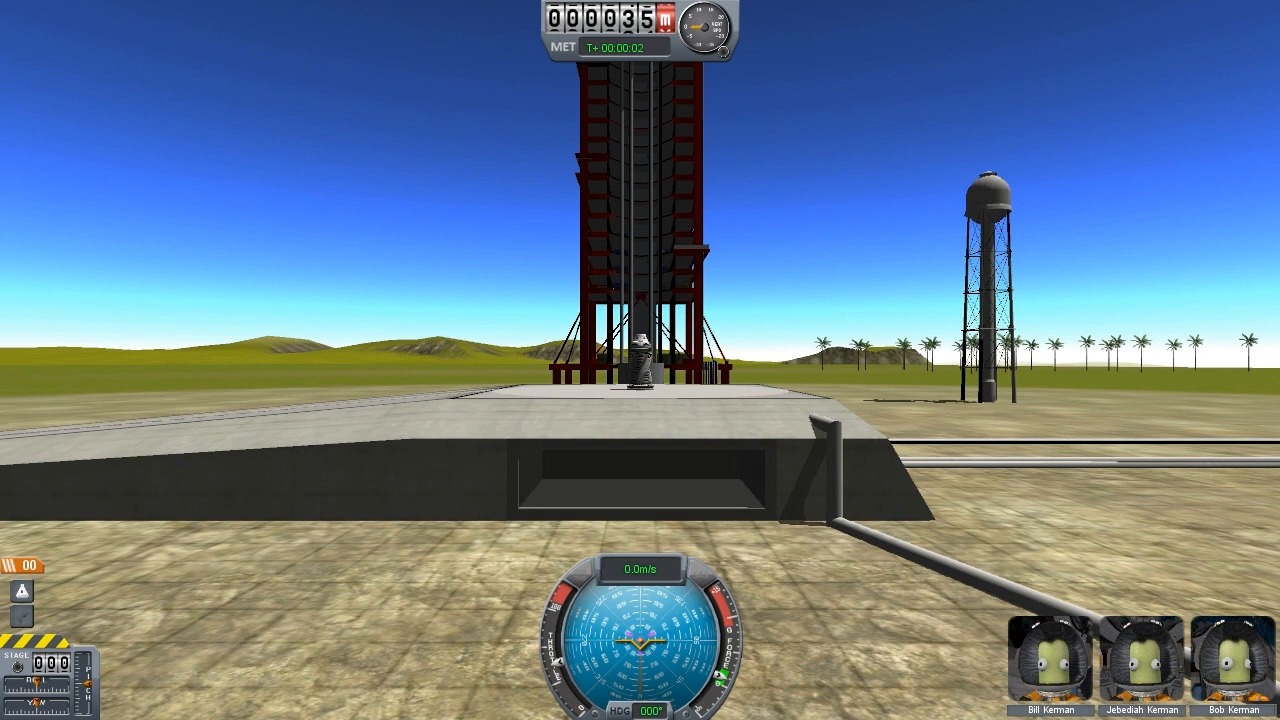
pyautogui.press('Escape')
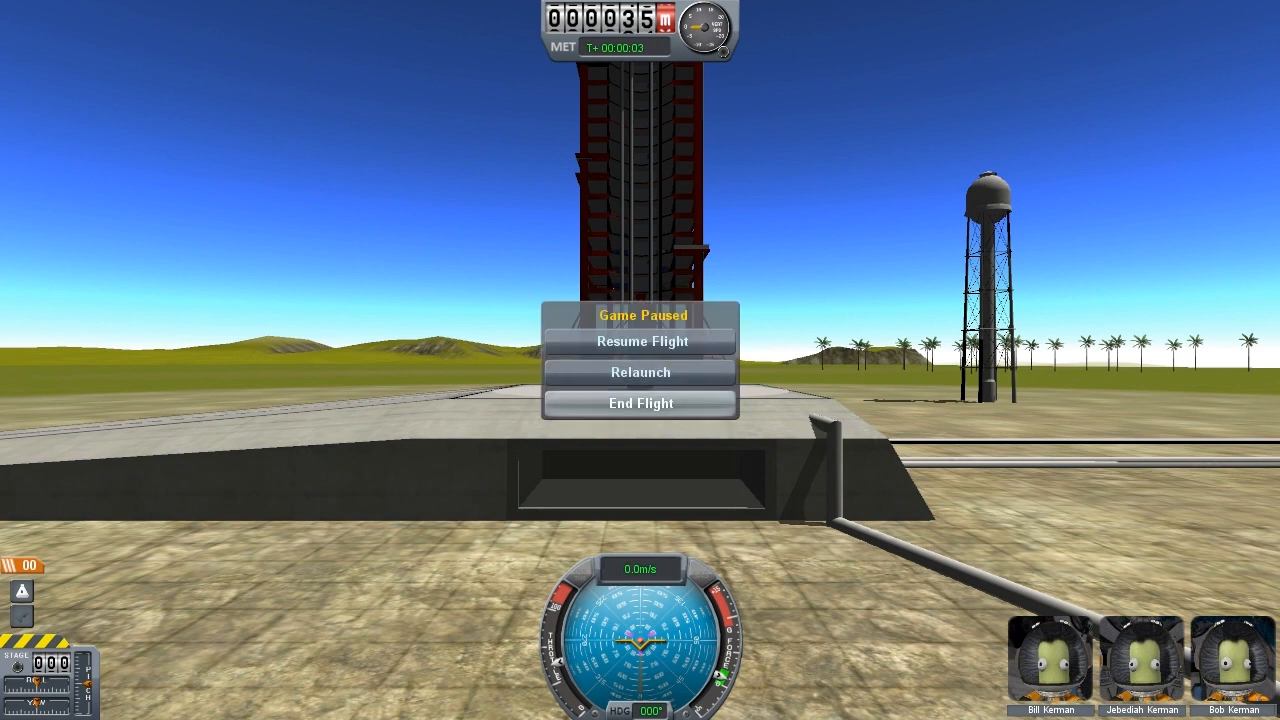
pyautogui.click(640, 404)
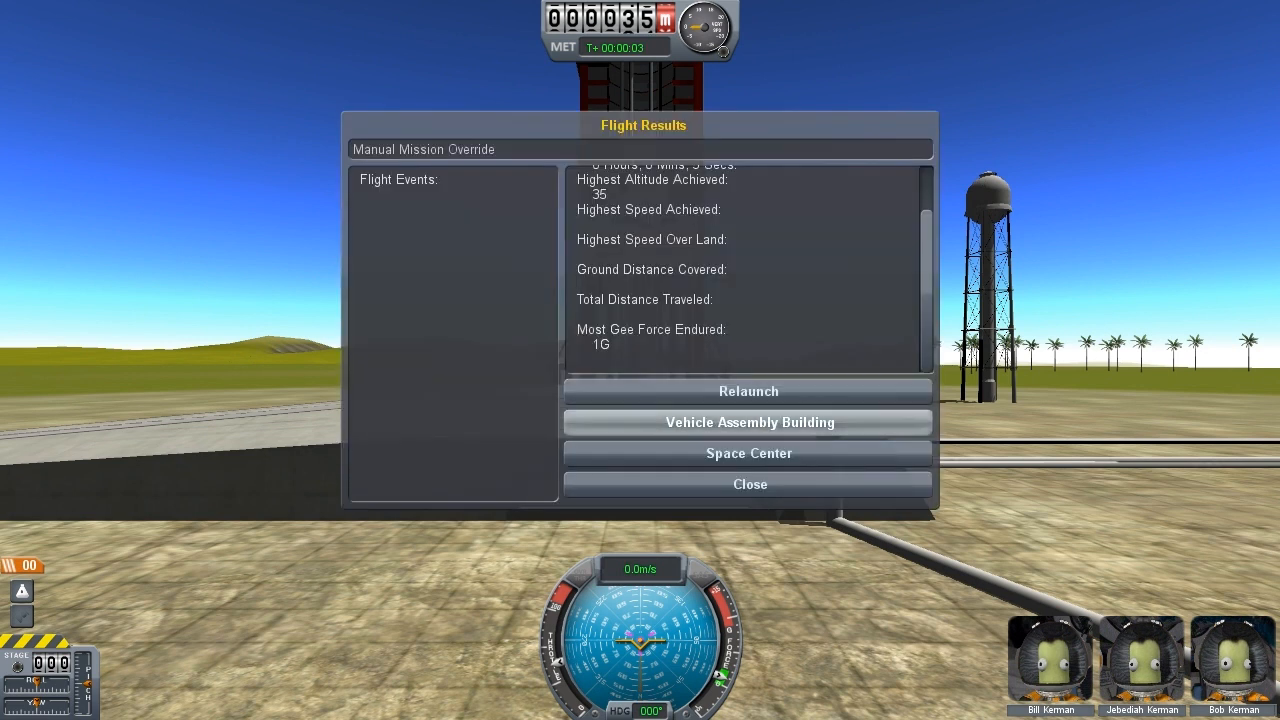
pyautogui.click(748, 422)
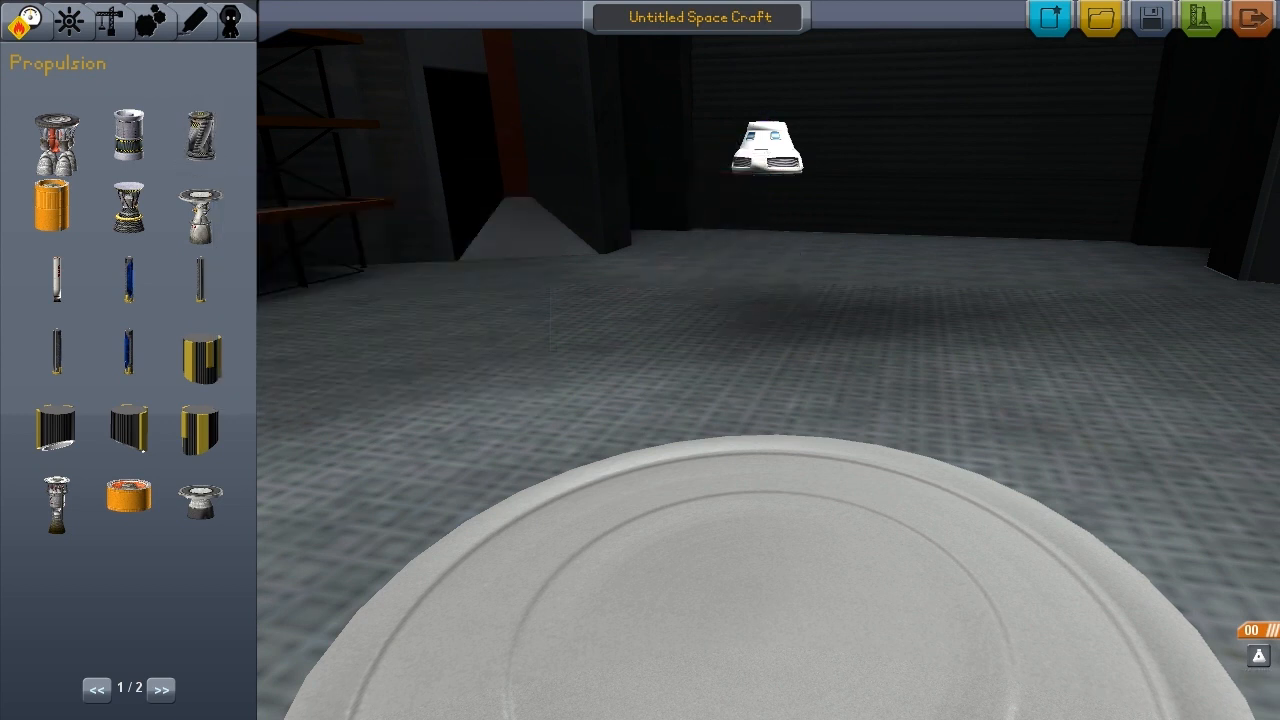
pyautogui.moveTo(200, 210)
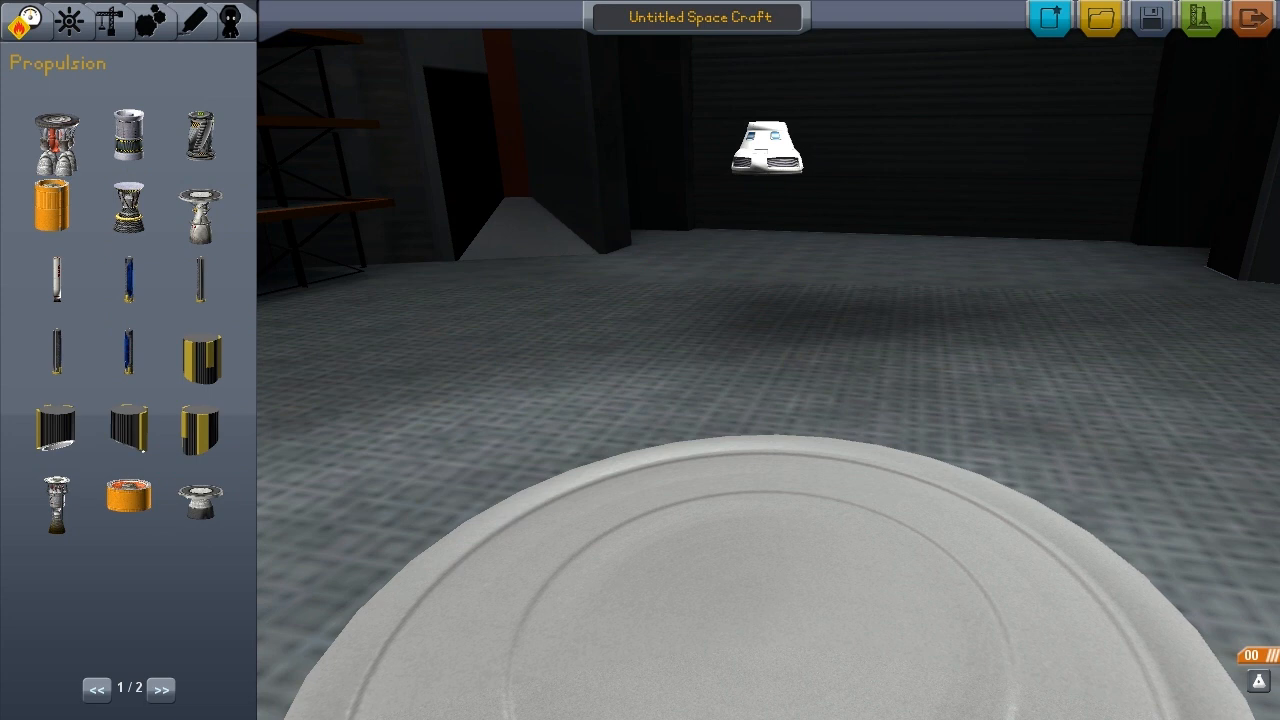
# Stack a decoupler, orange tank and striped tank under the pod from the Command, Structural and Propulsion lists.
pyautogui.click(22, 20)
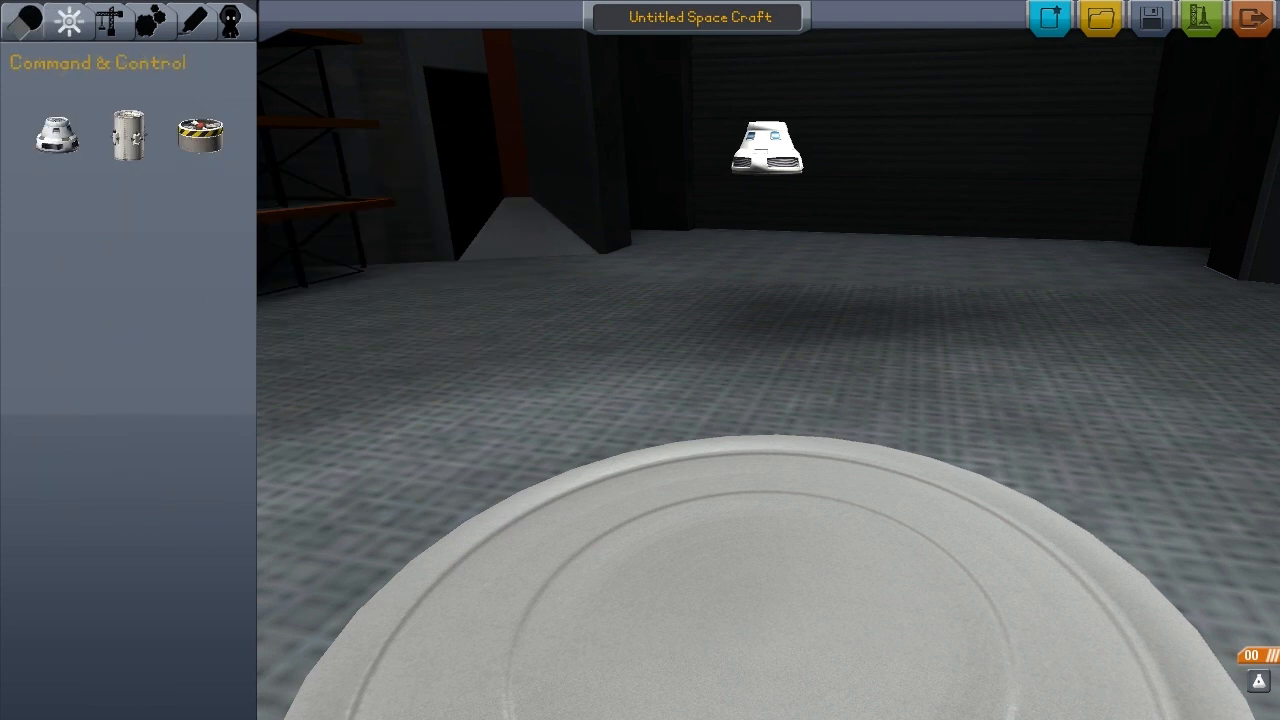
pyautogui.click(108, 20)
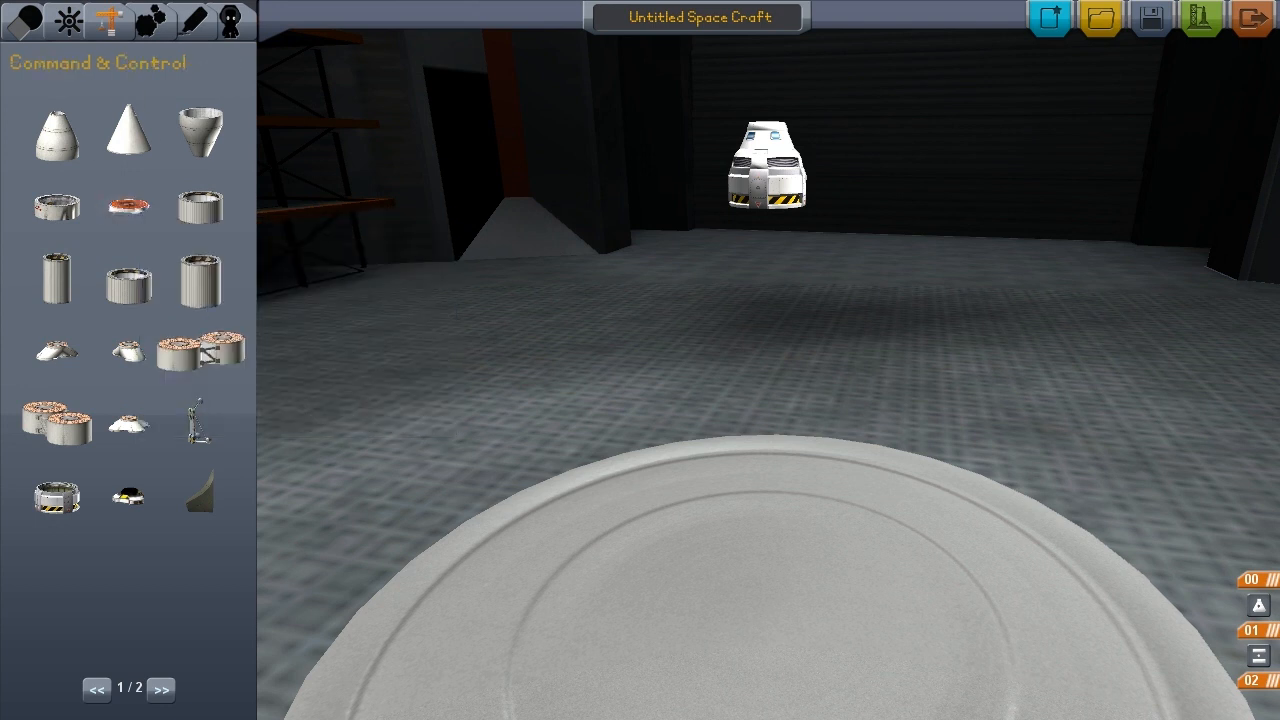
pyautogui.click(28, 20)
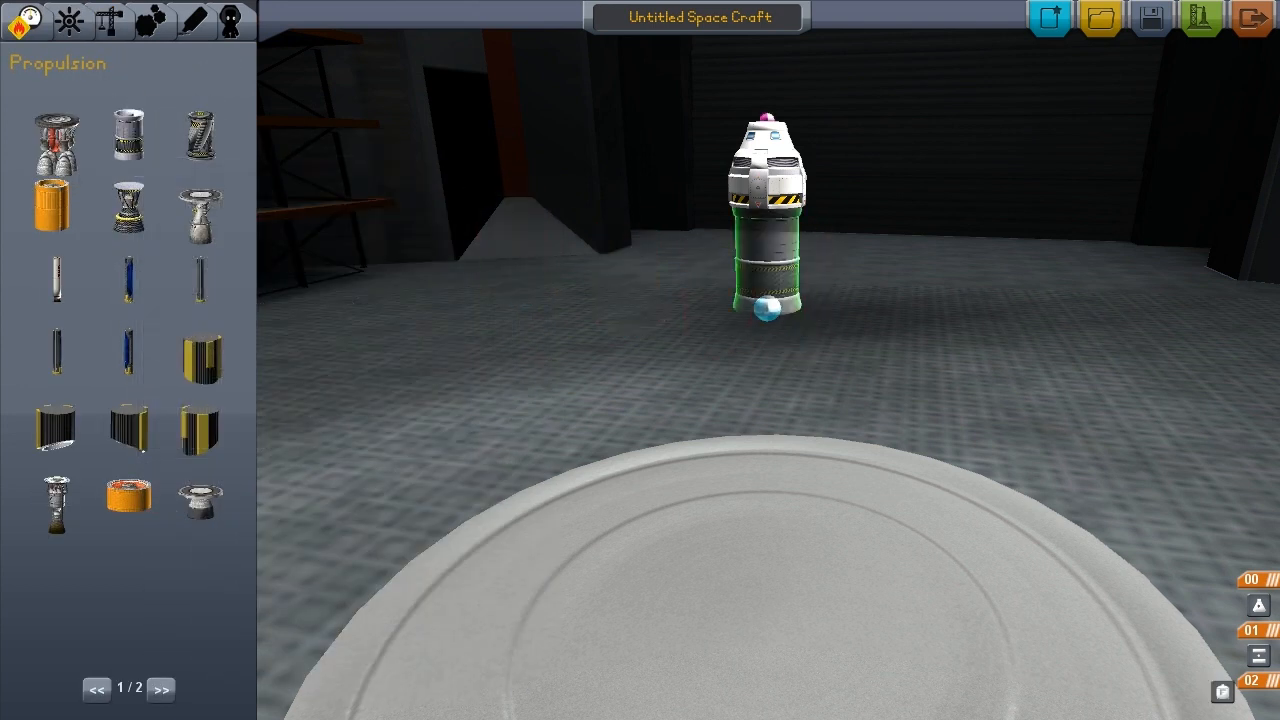
pyautogui.moveTo(200, 136)
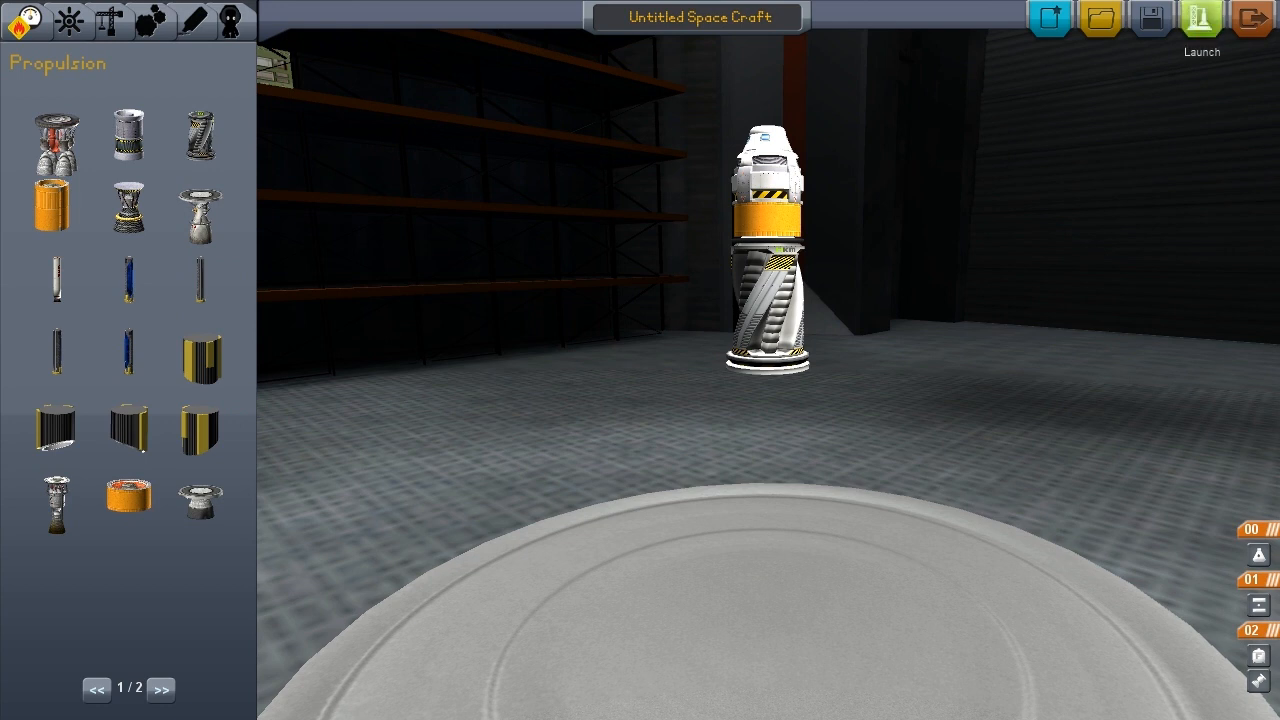
# Launch the rebuilt rocket, and after the crash return to the Vehicle Assembly Building.
pyautogui.click(1200, 18)
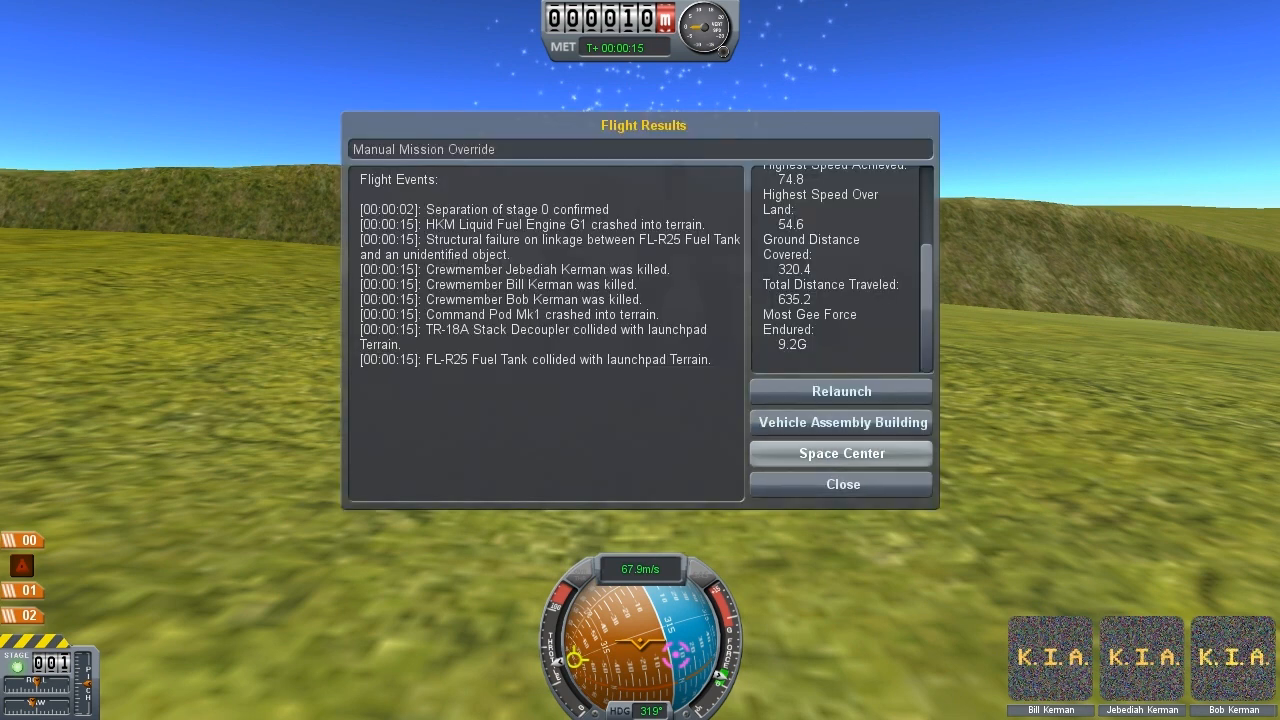
pyautogui.click(840, 420)
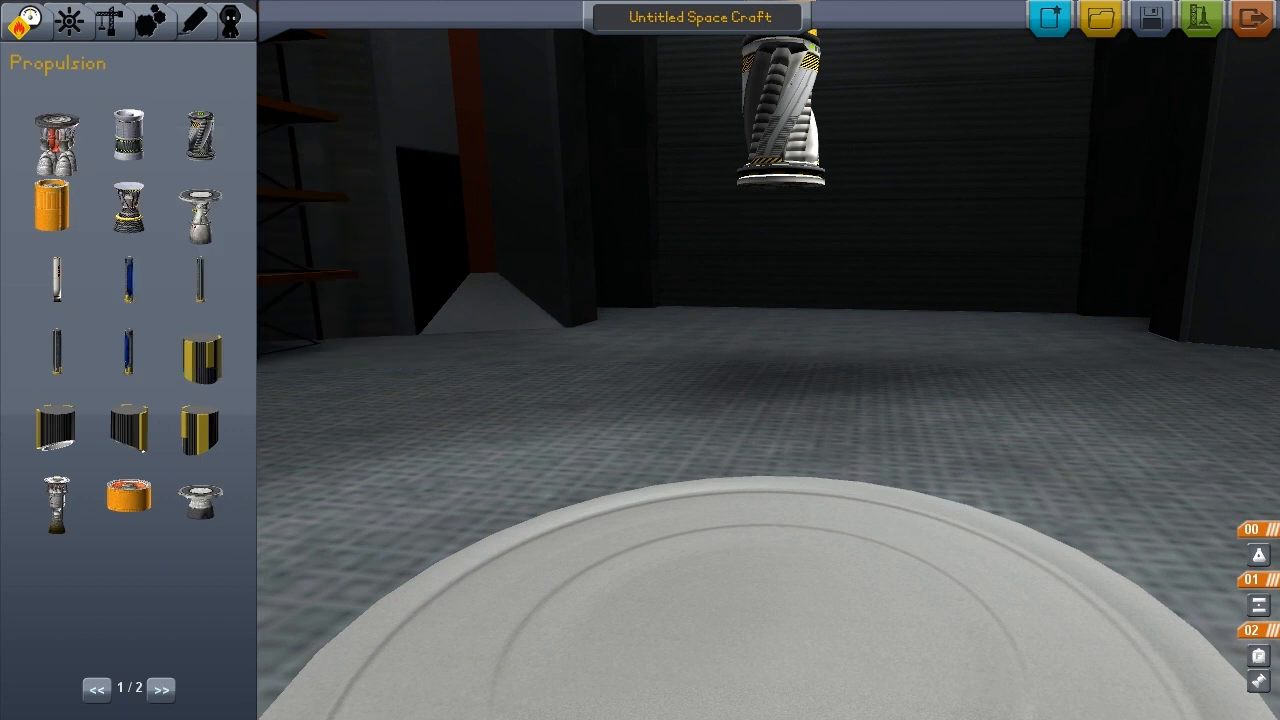
# Attach a tri-coupler from Structural & Aerodynamic below the striped tank, then review Propulsion engines and tanks.
pyautogui.click(188, 20)
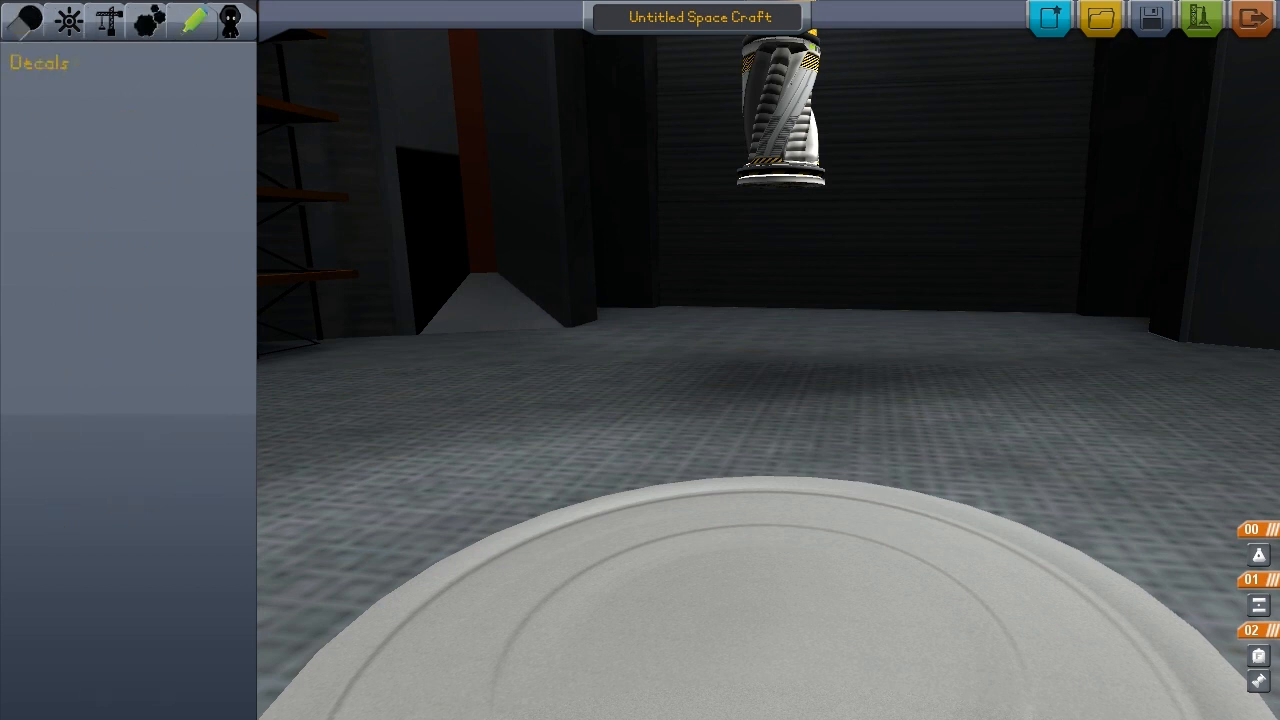
pyautogui.click(108, 20)
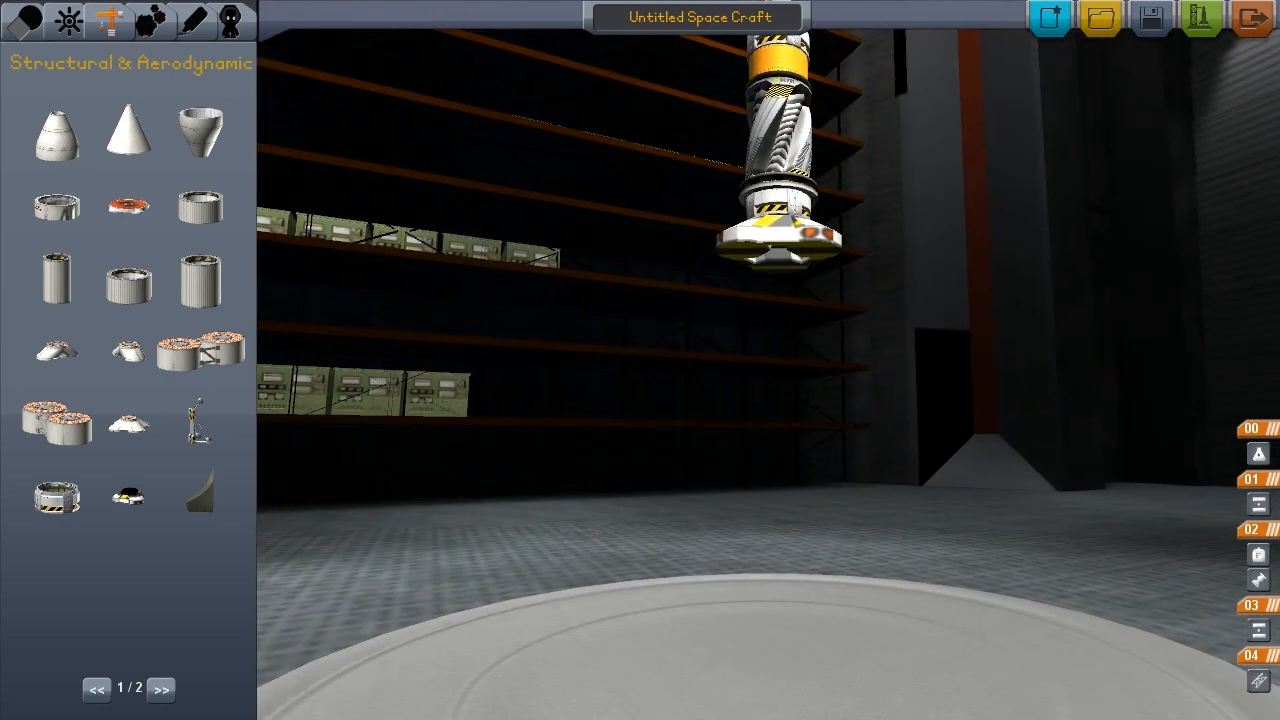
pyautogui.click(24, 20)
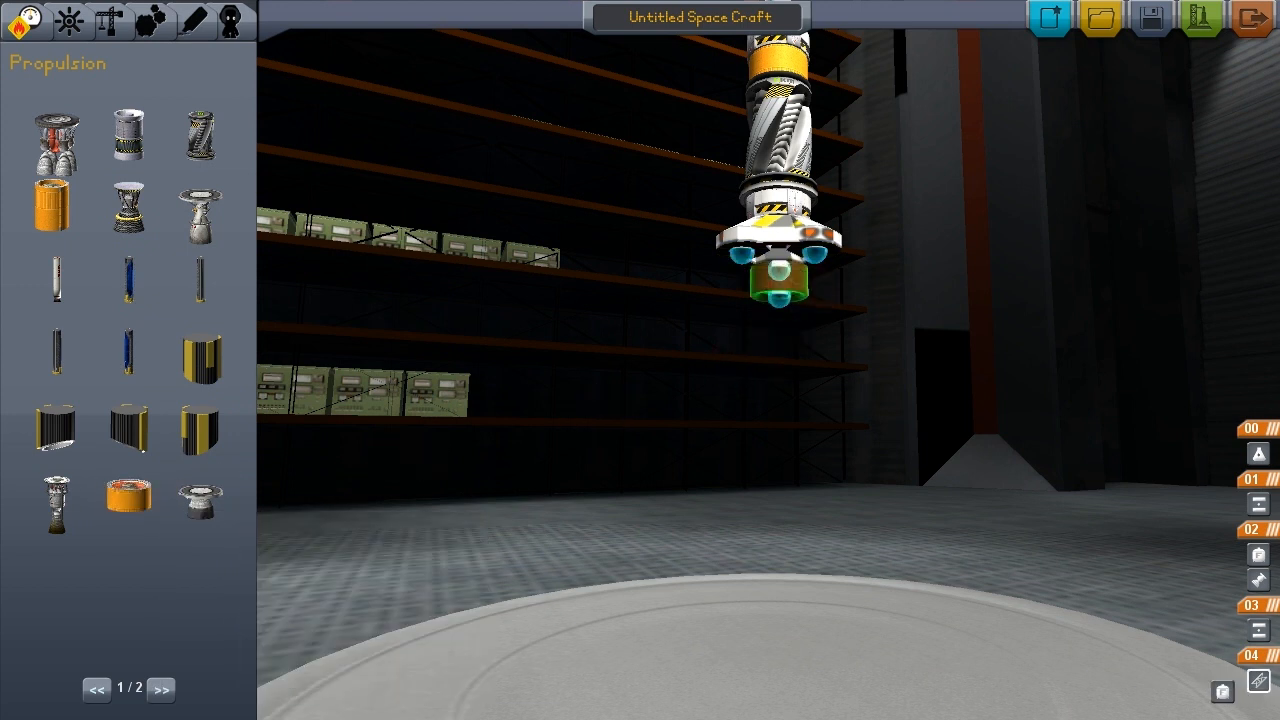
pyautogui.moveTo(128, 136)
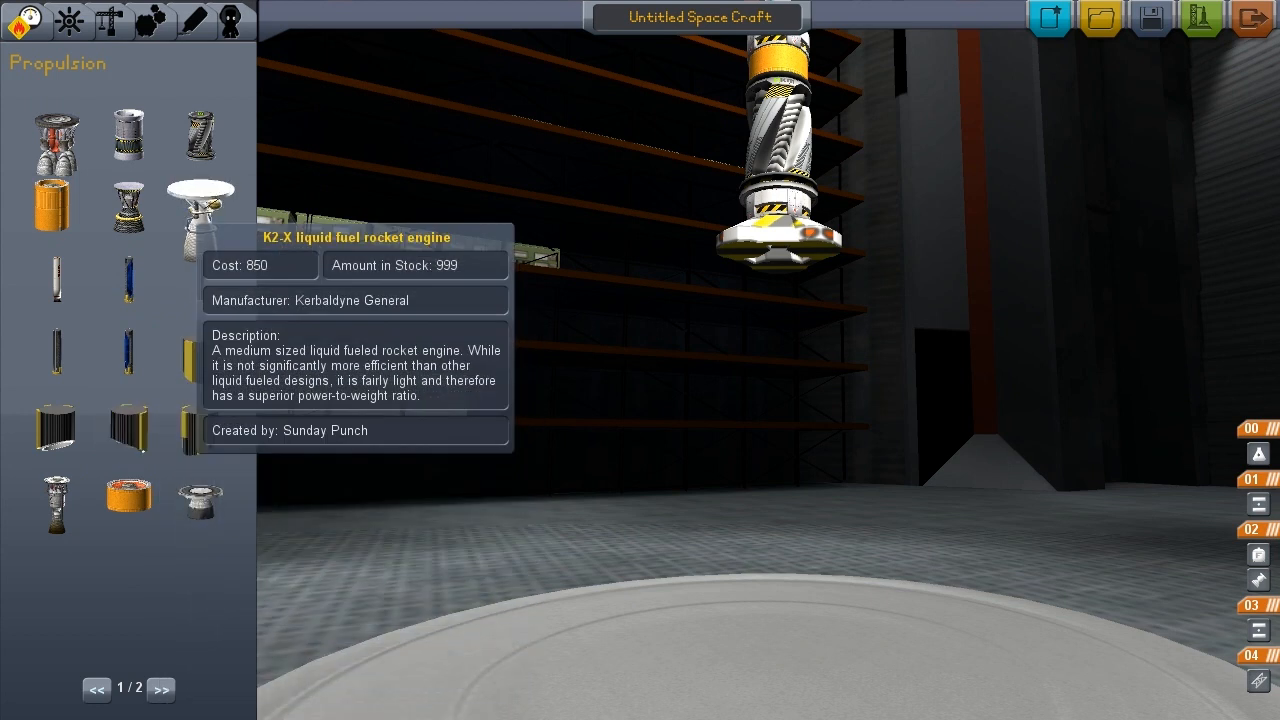
pyautogui.moveTo(56, 204)
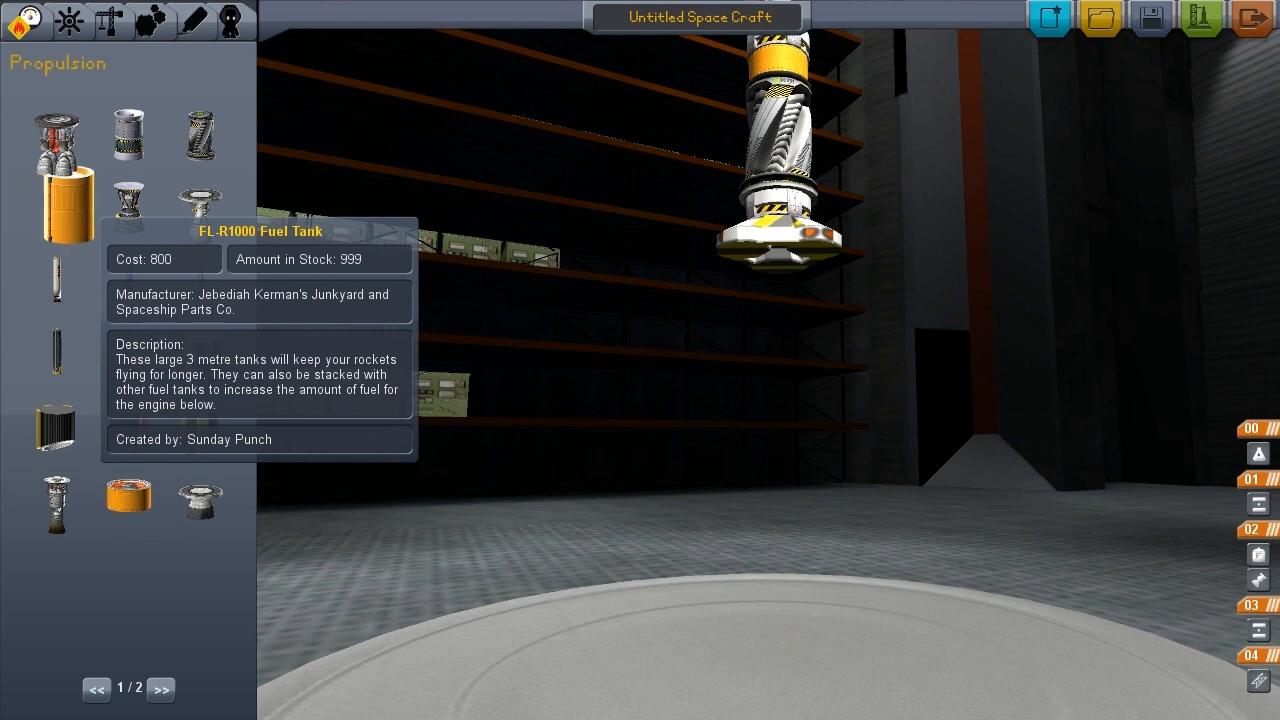
# Attach three FL-R1000 Fuel Tanks to the tri-coupler and check the Structural & Aerodynamic parts.
pyautogui.click(64, 204)
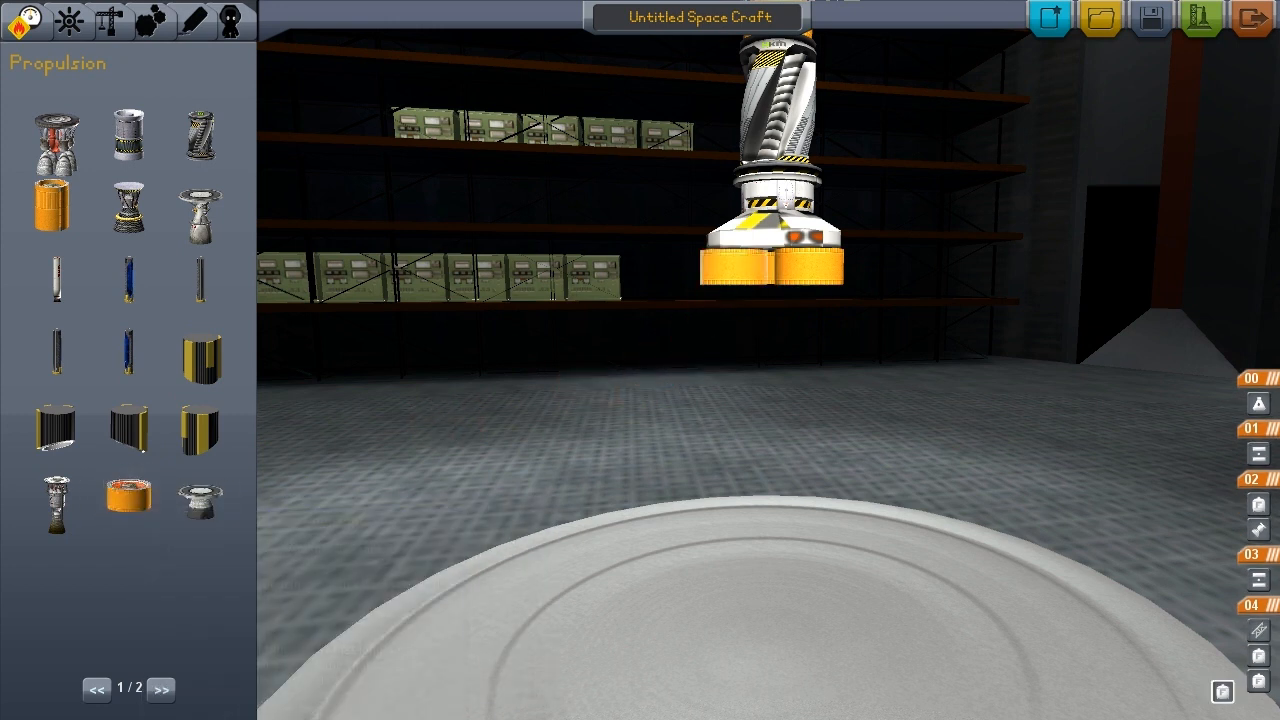
pyautogui.moveTo(128, 500)
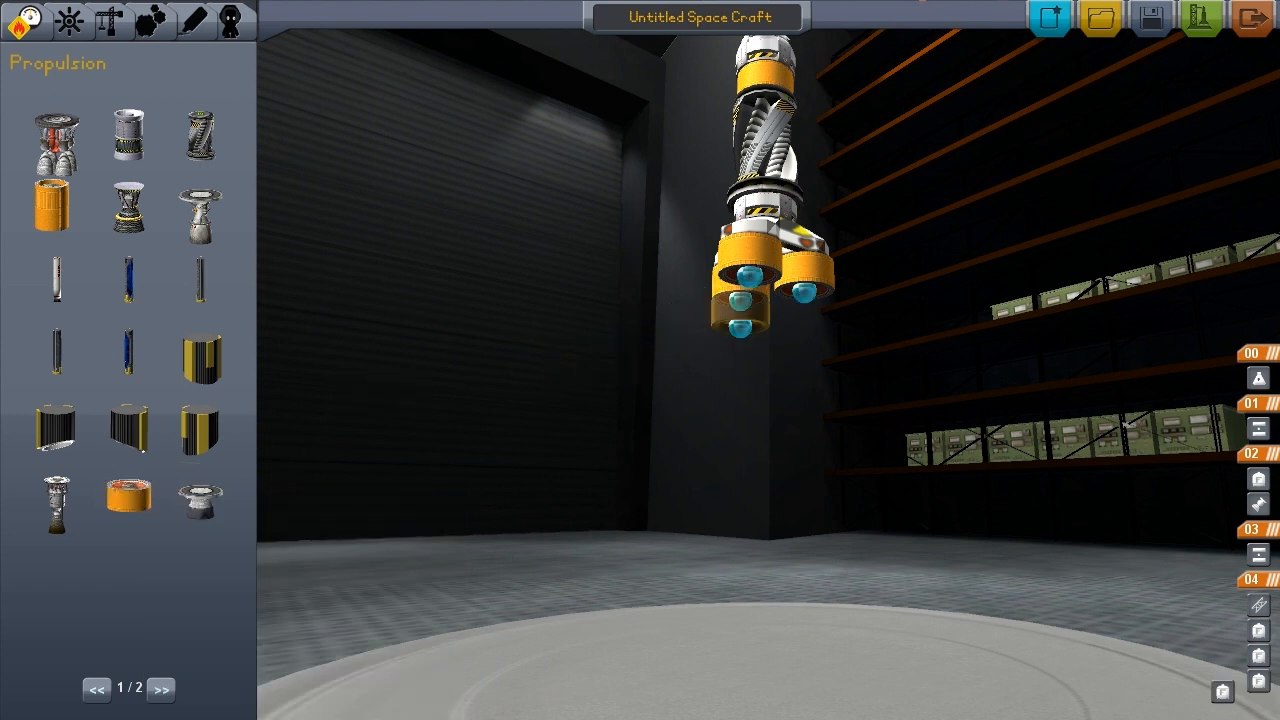
pyautogui.moveTo(128, 496)
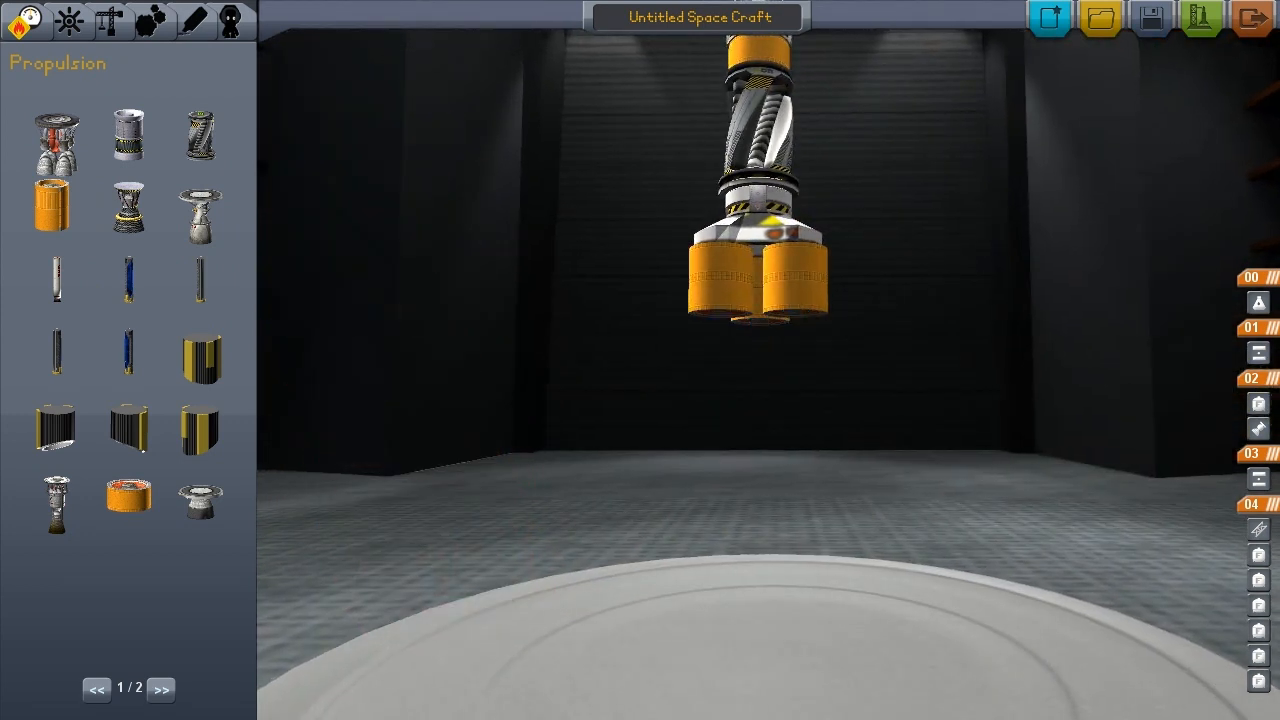
pyautogui.click(108, 20)
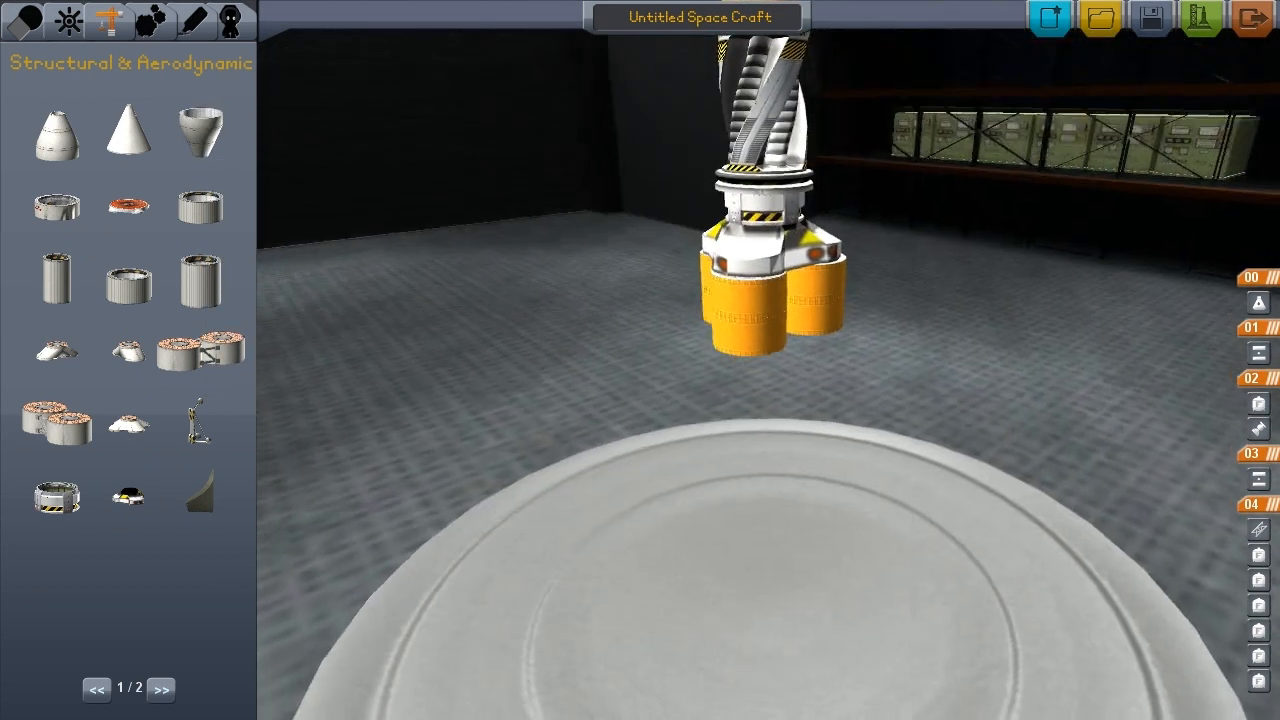
pyautogui.click(22, 20)
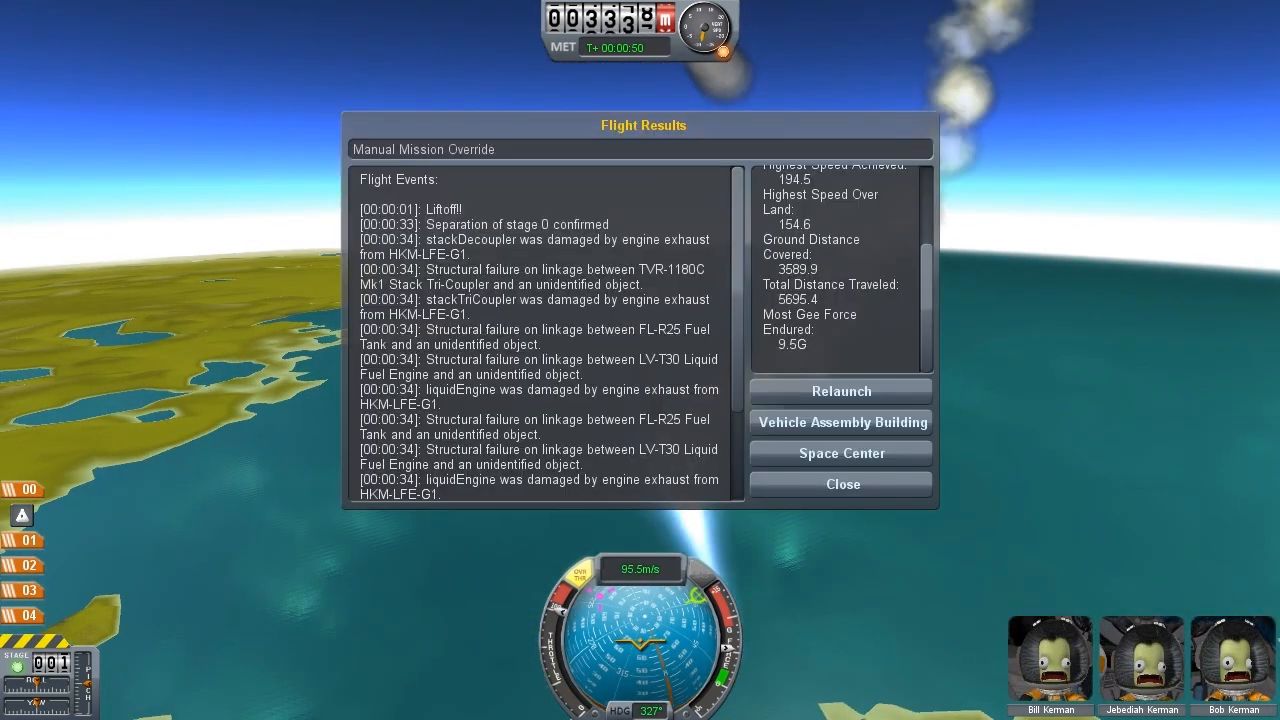
# Return to the Vehicle Assembly Building from the Flight Results after the breakup.
pyautogui.click(840, 452)
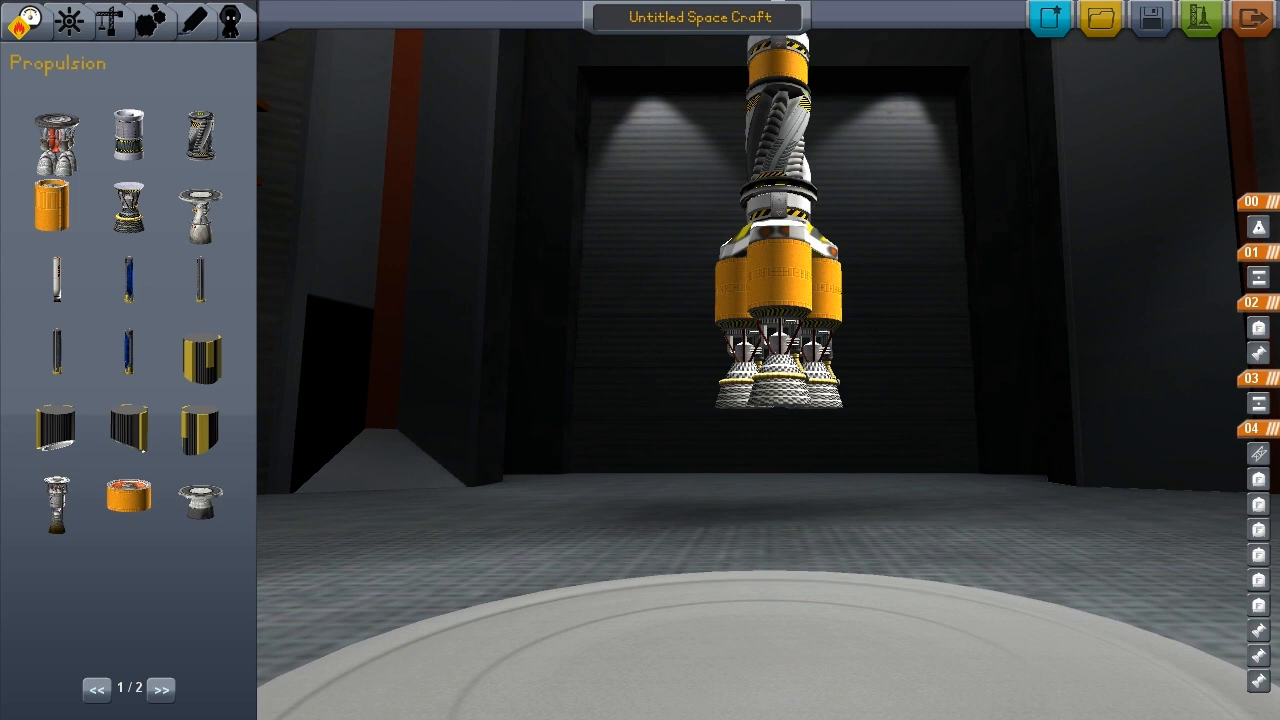
# Browse the Structural pages and attach a large orange fuel tank with engines below the three-engine stage.
pyautogui.click(188, 20)
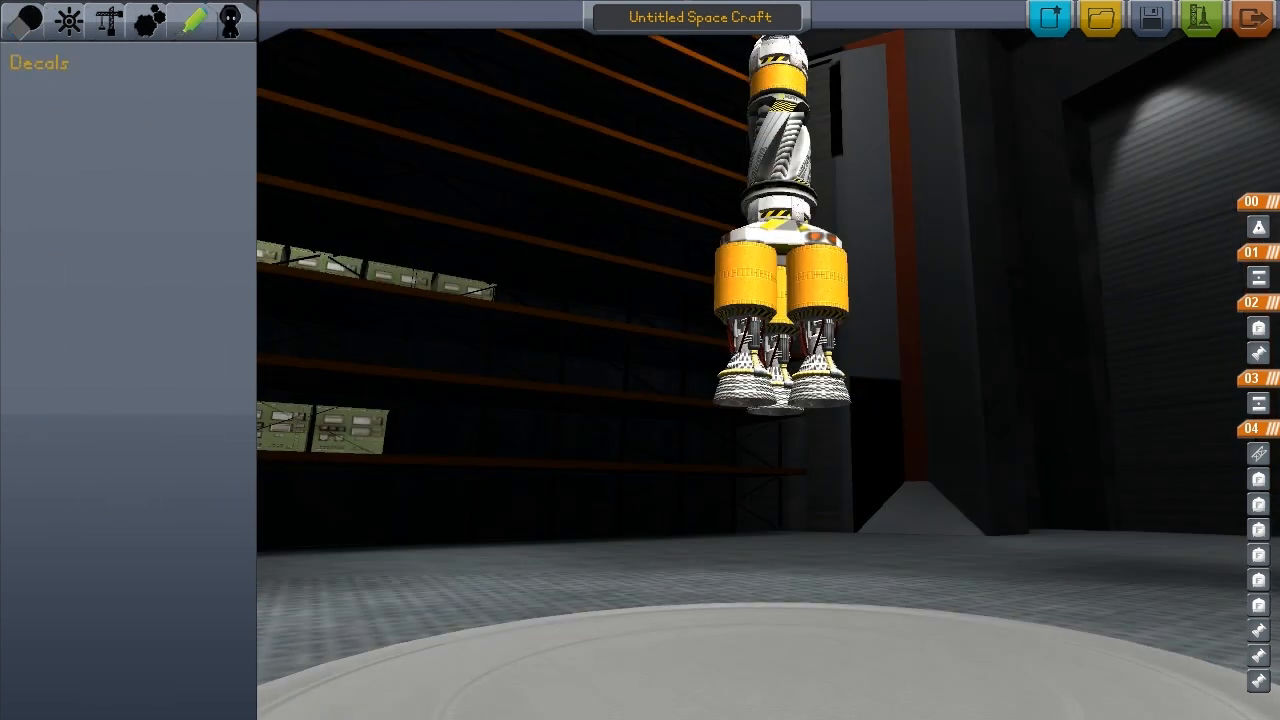
pyautogui.click(108, 20)
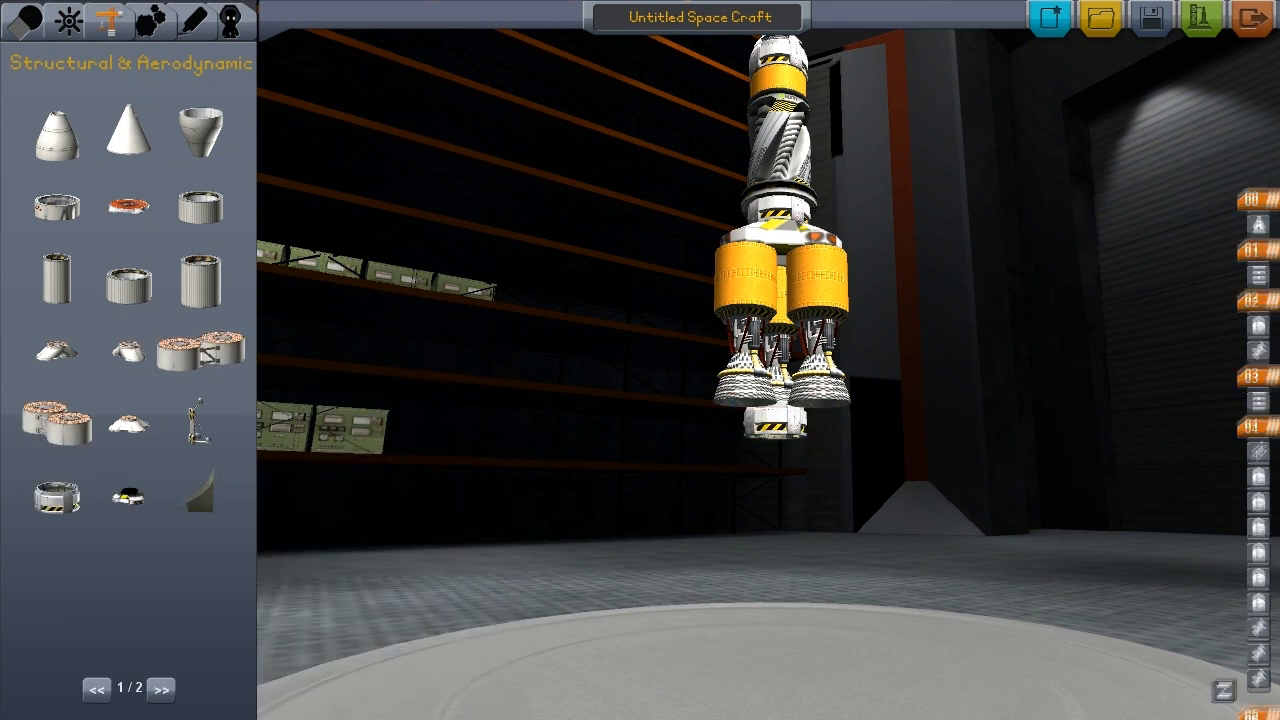
pyautogui.moveTo(56, 496)
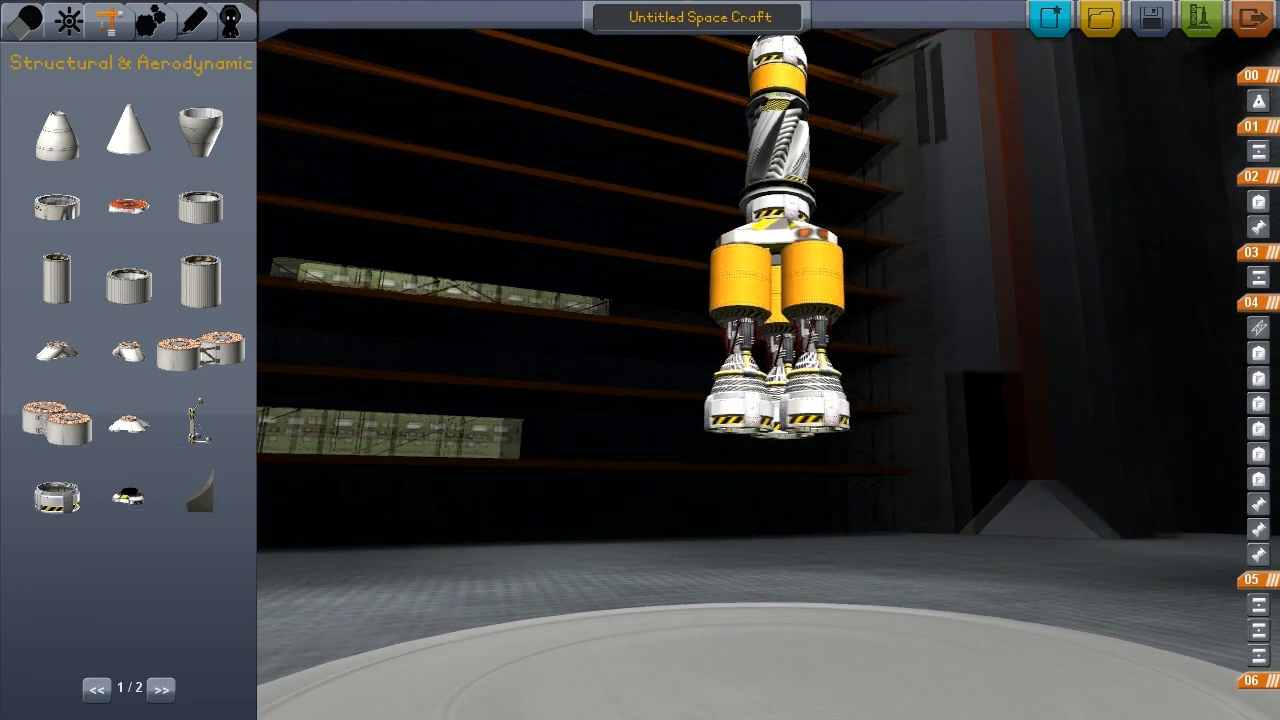
pyautogui.click(160, 688)
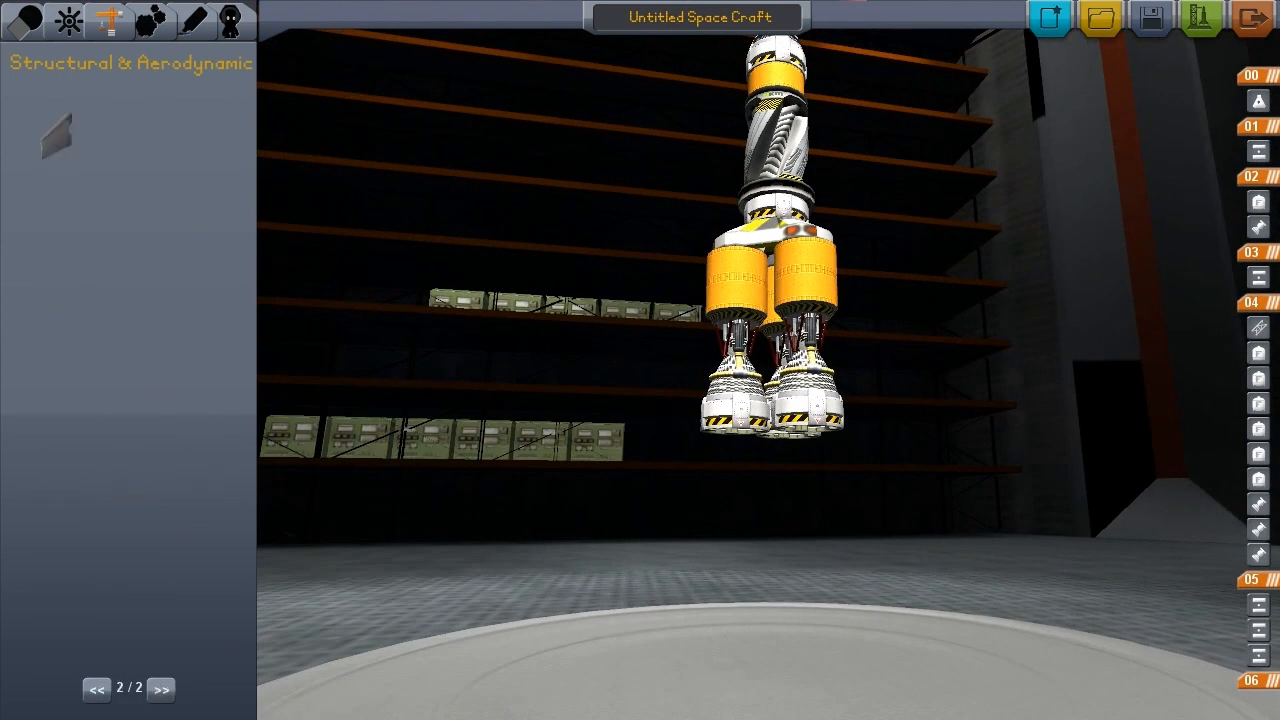
pyautogui.click(96, 688)
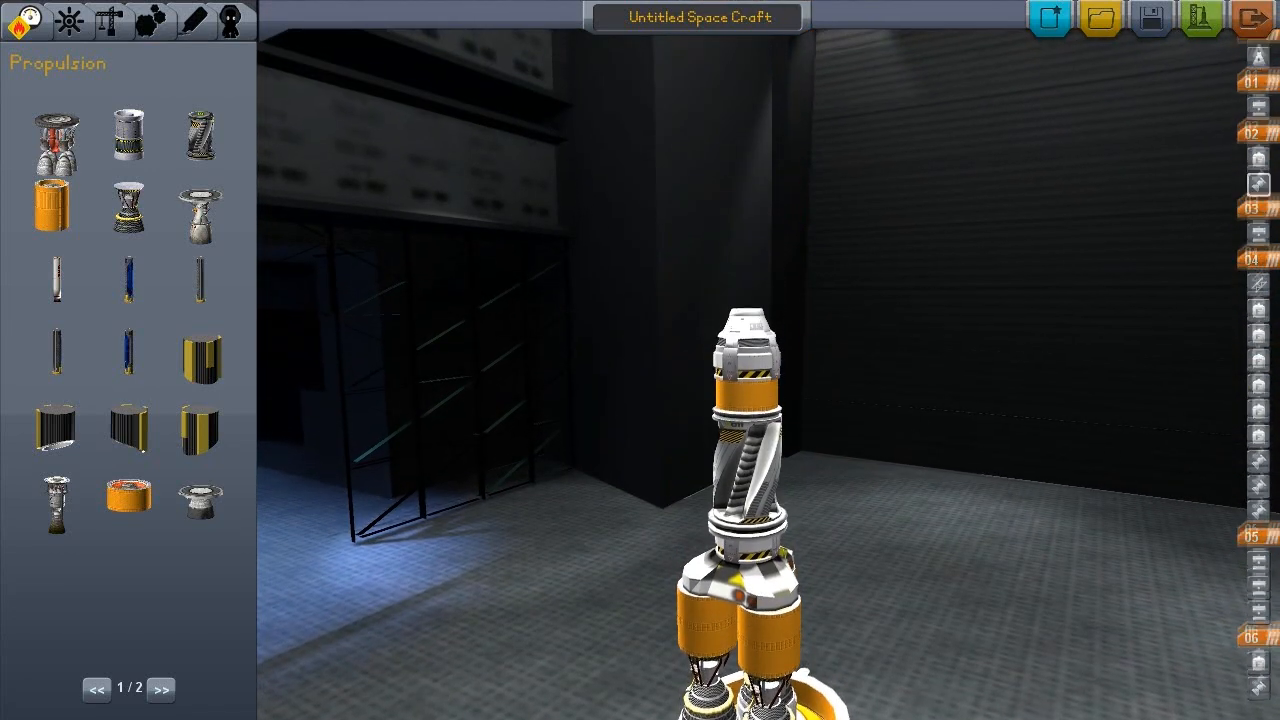
pyautogui.click(144, 20)
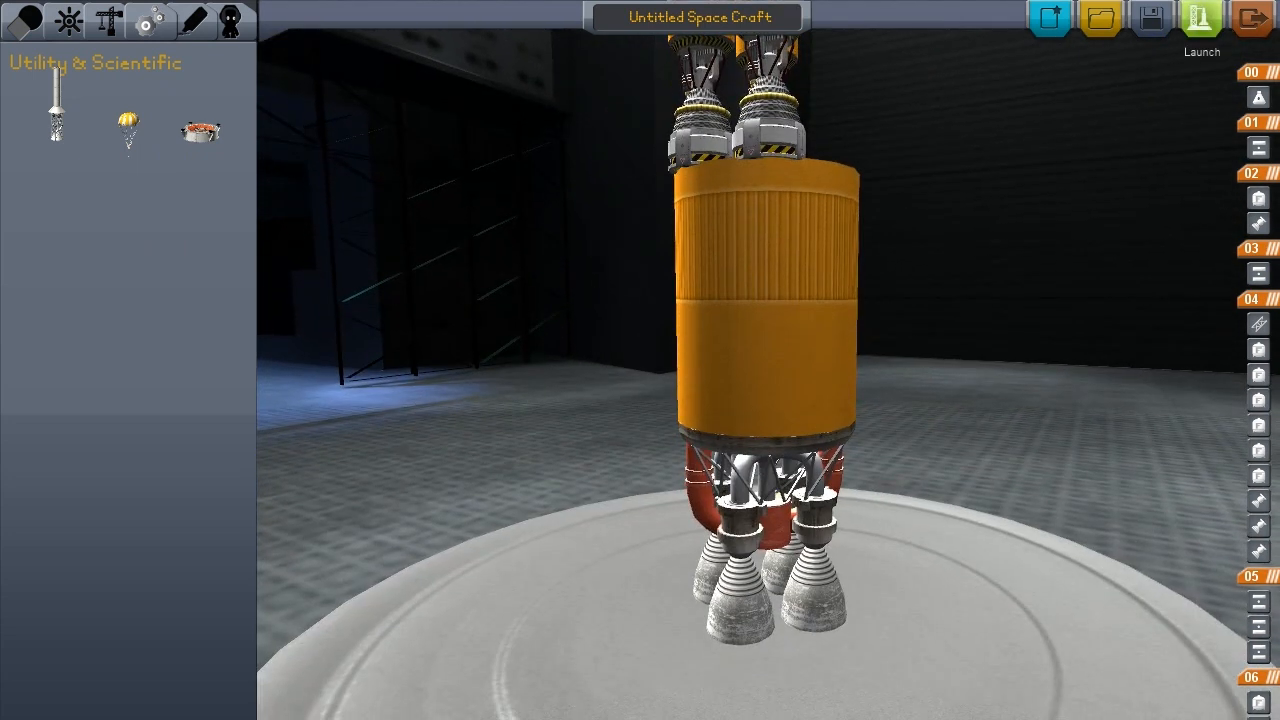
# Send the enlarged rocket to the pad and ignite the engines for liftoff.
pyautogui.click(1200, 24)
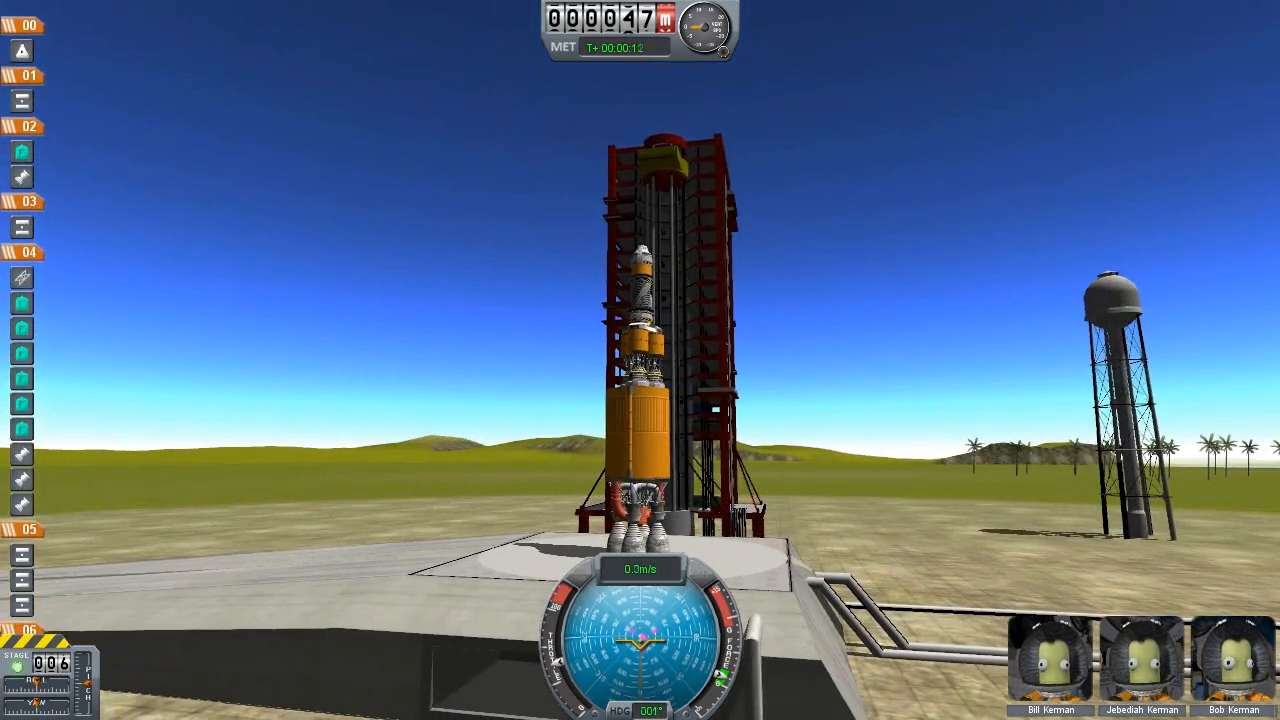
pyautogui.press('space')
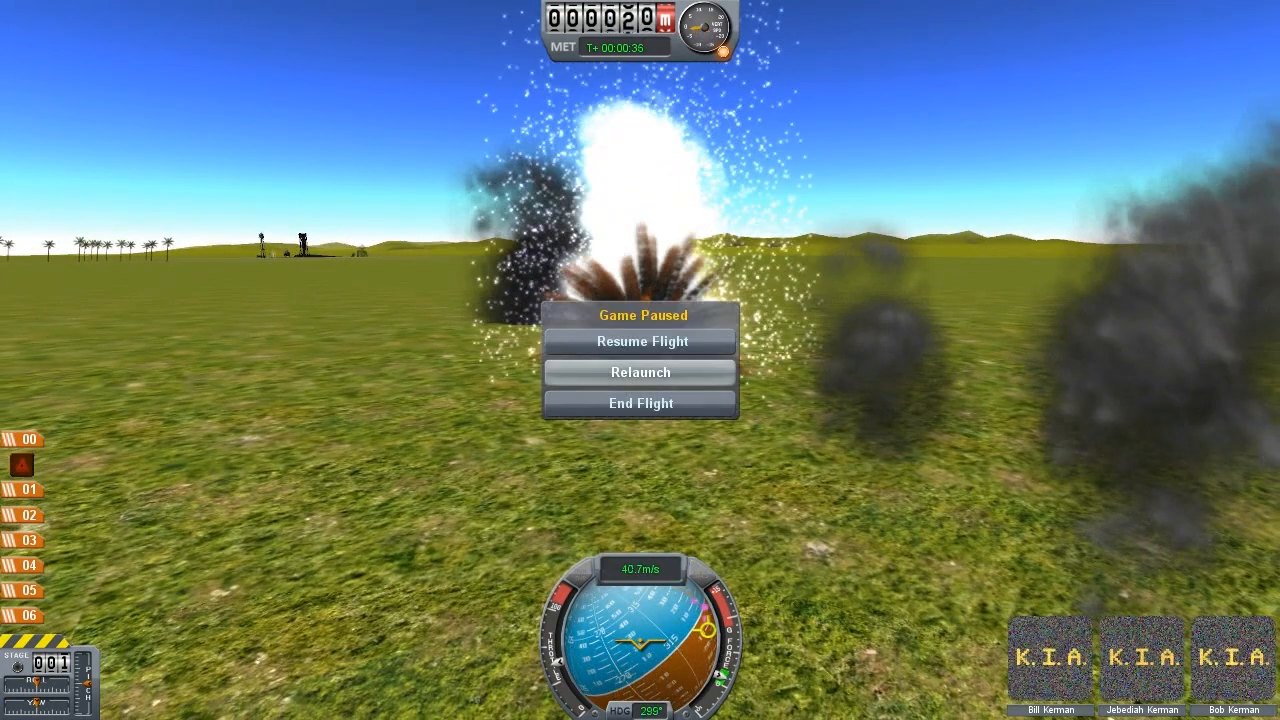
# Relaunch the rocket from the pad and ignite the engines for liftoff.
pyautogui.click(640, 372)
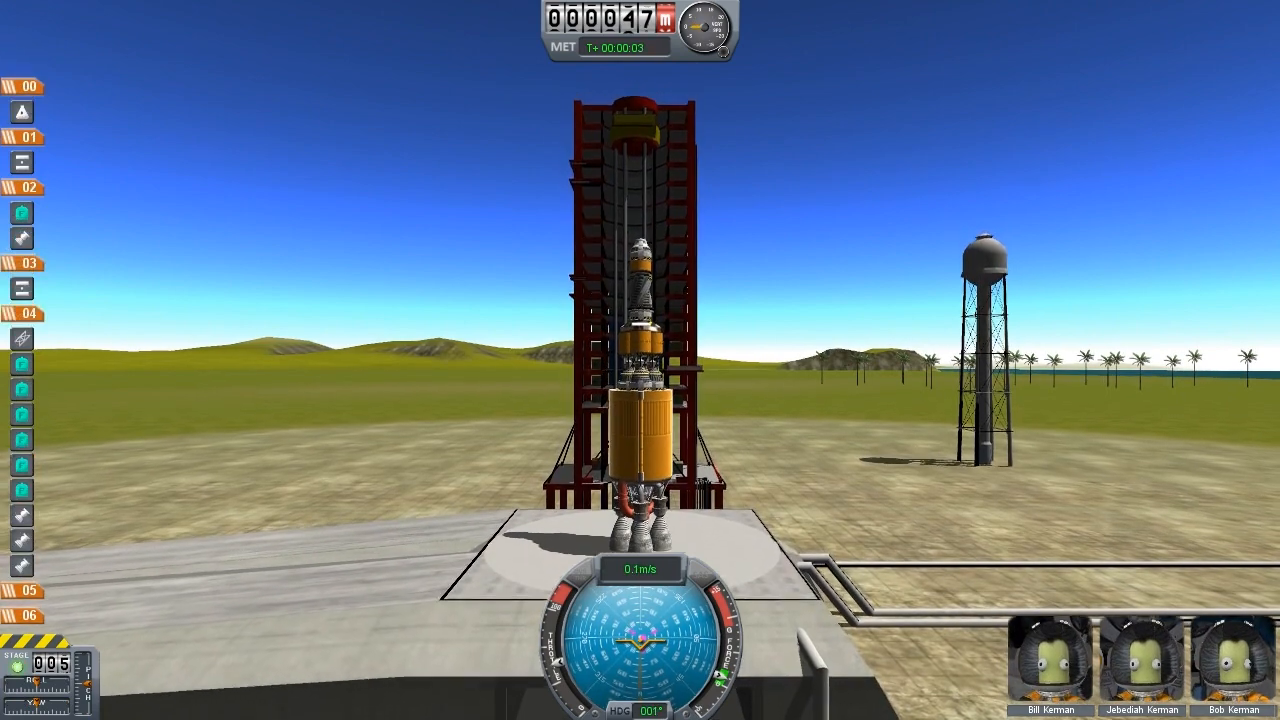
pyautogui.press('space')
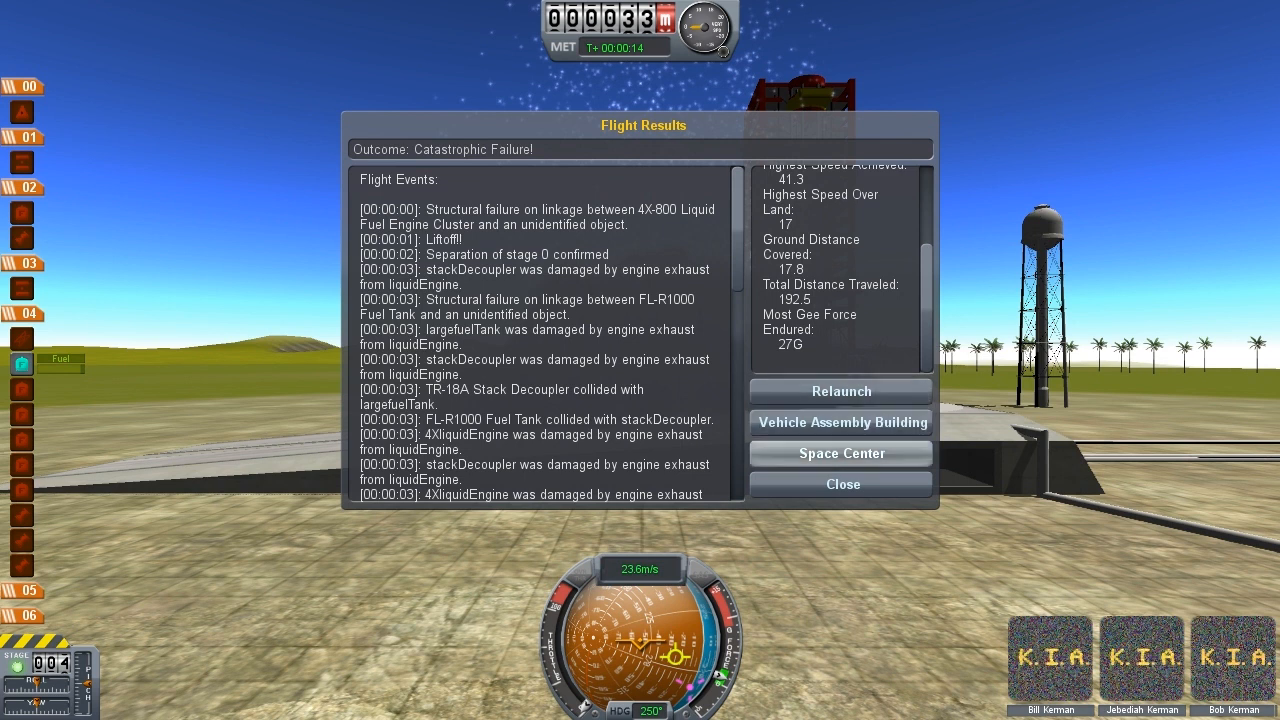
pyautogui.click(842, 422)
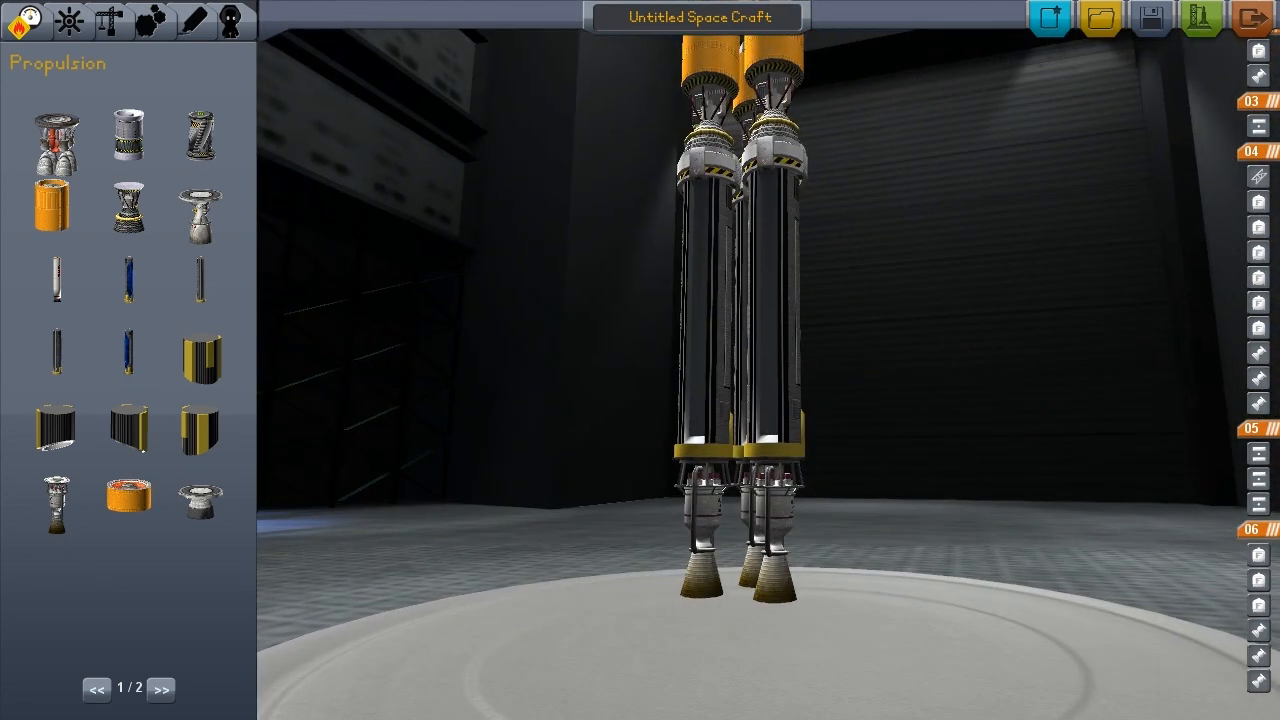
pyautogui.moveTo(1200, 18)
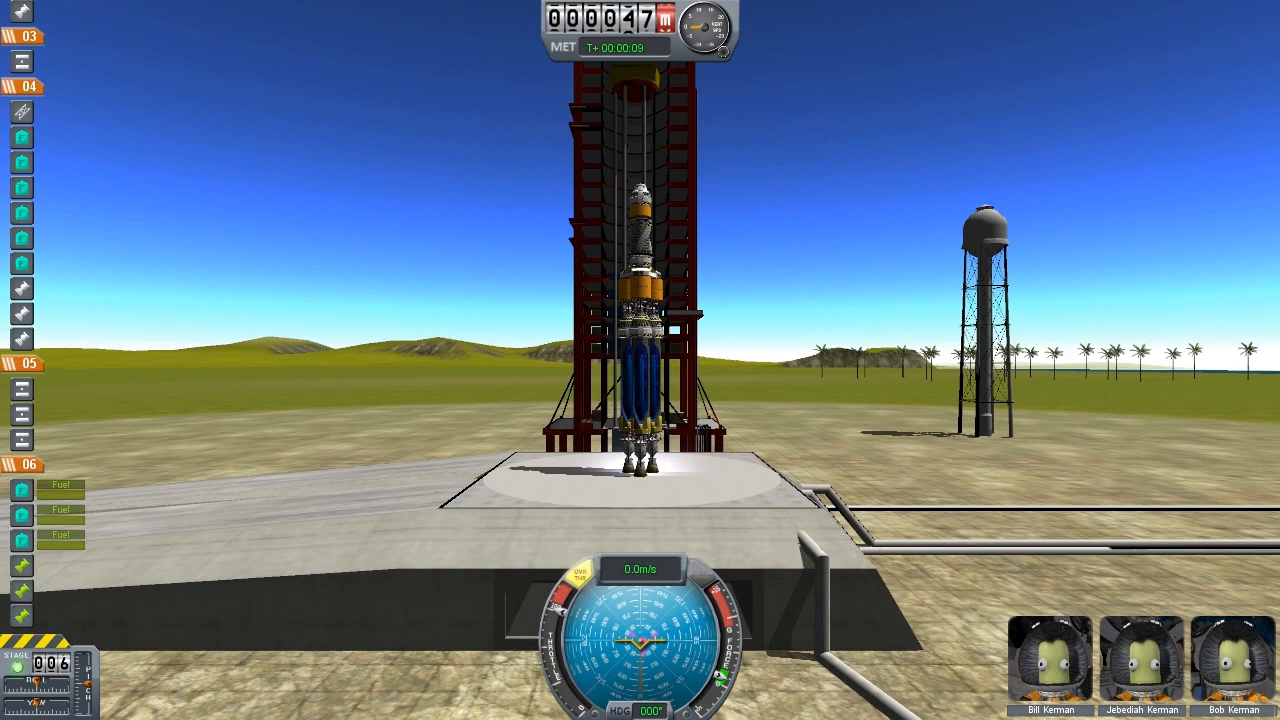
# Lift off, pause, end the failed flight and return to the Vehicle Assembly Building.
pyautogui.press('space')
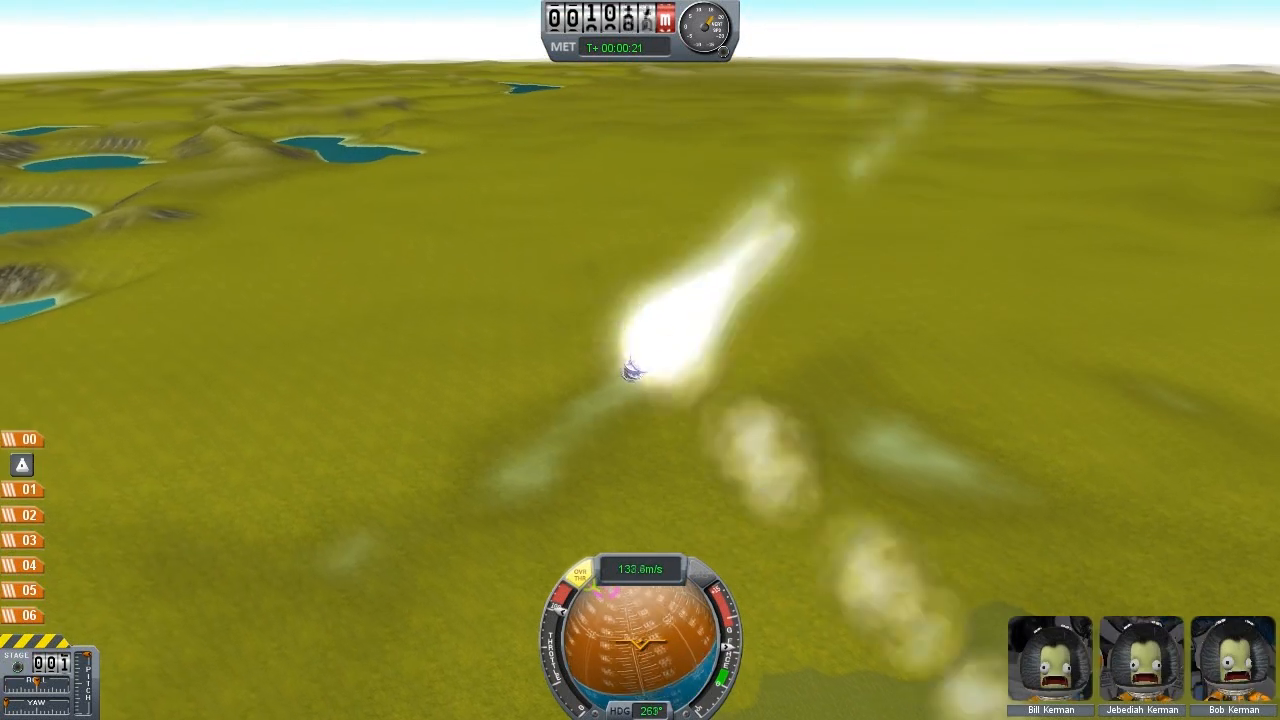
pyautogui.press('Escape')
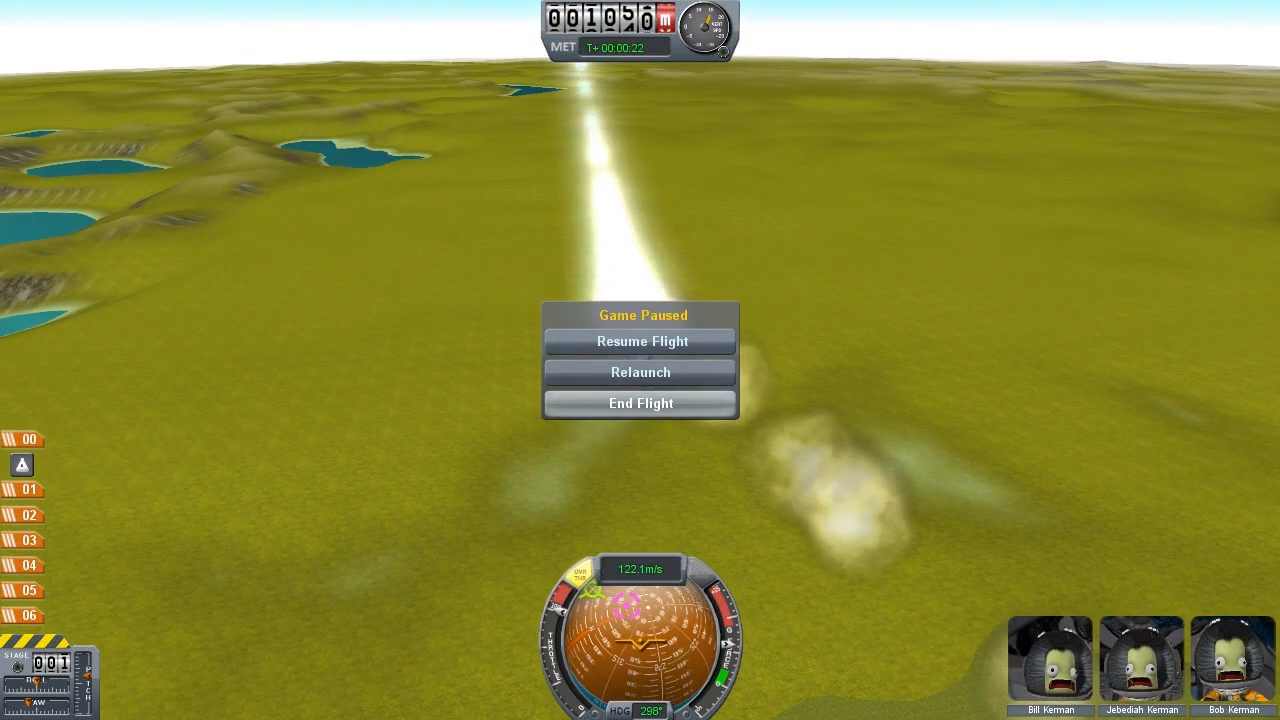
pyautogui.click(640, 404)
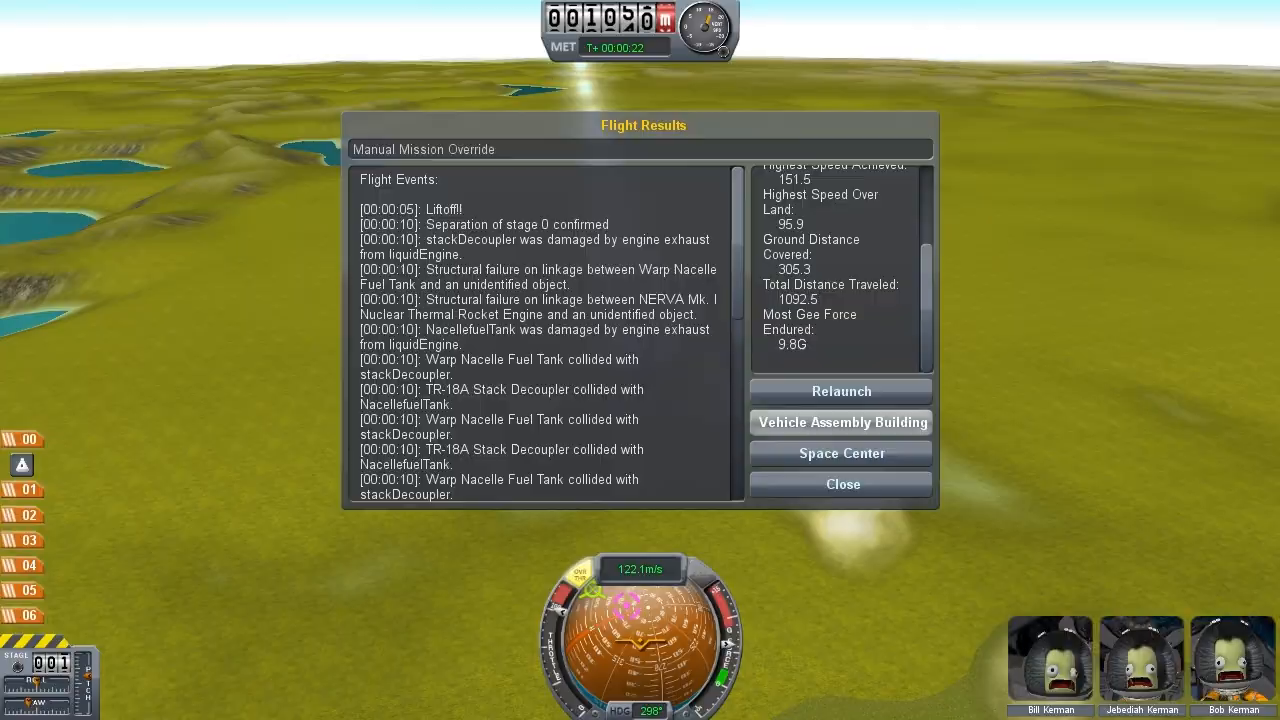
pyautogui.click(840, 422)
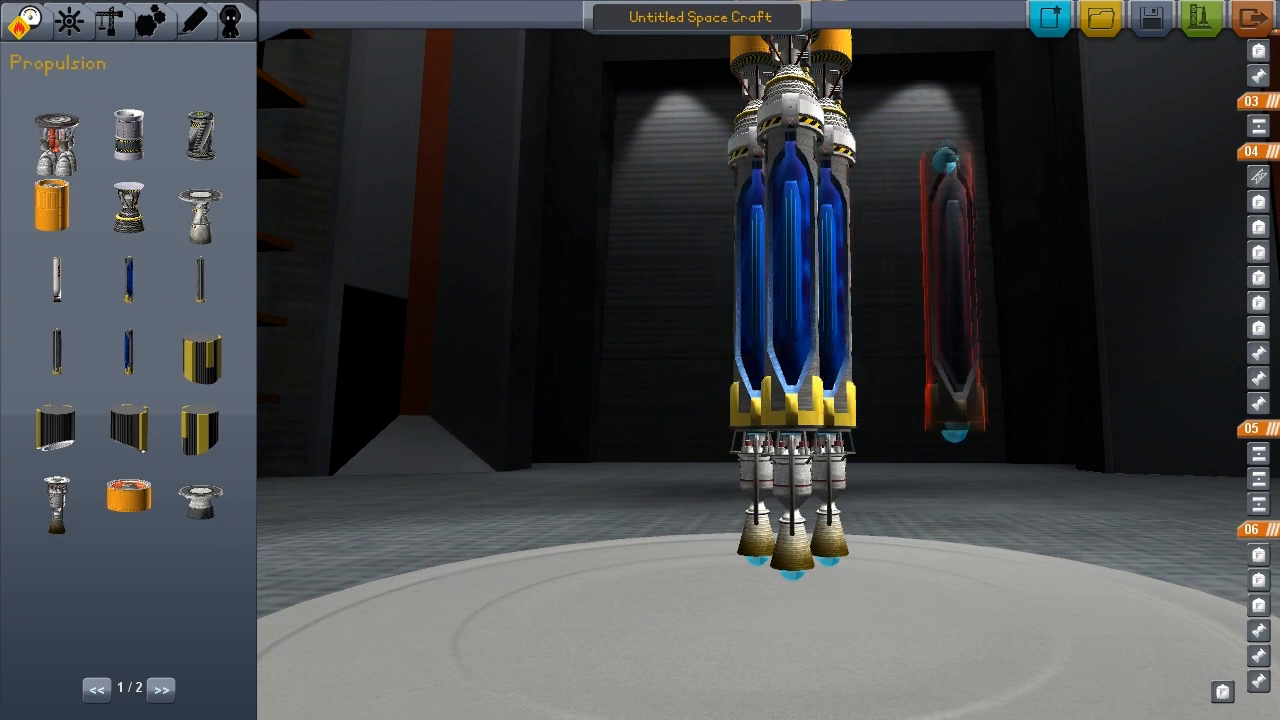
pyautogui.moveTo(200, 136)
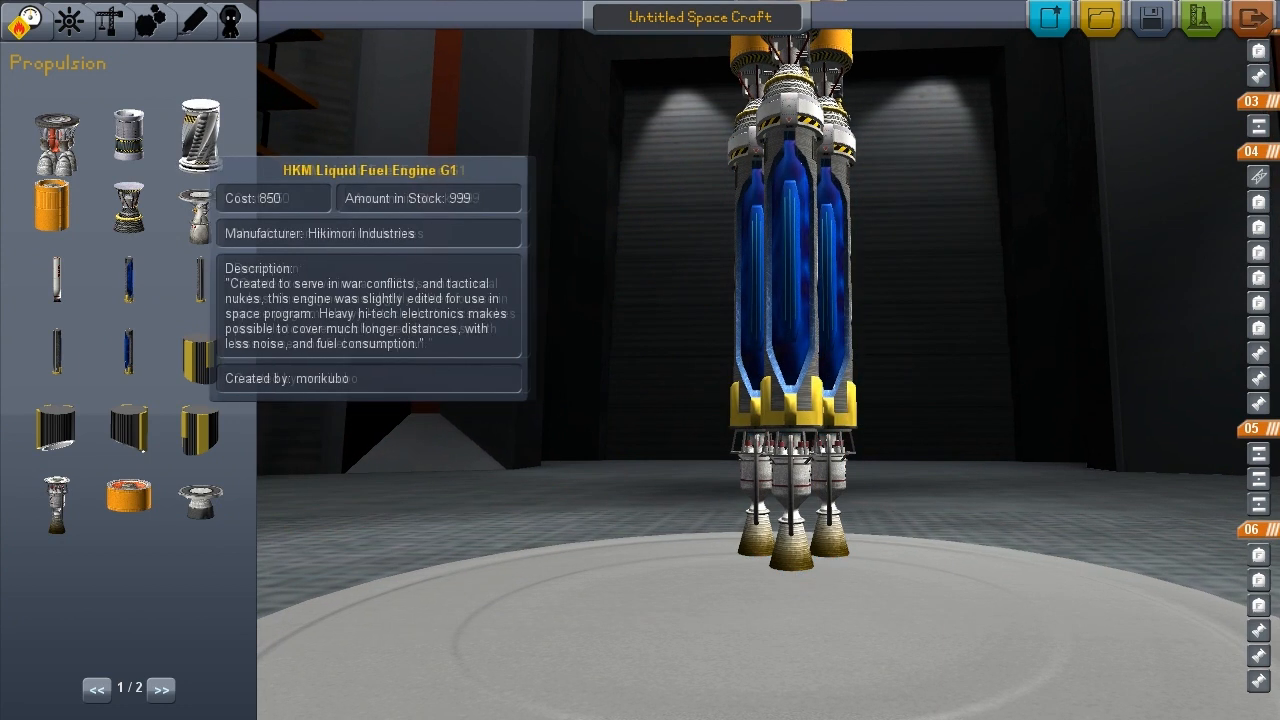
pyautogui.moveTo(200, 210)
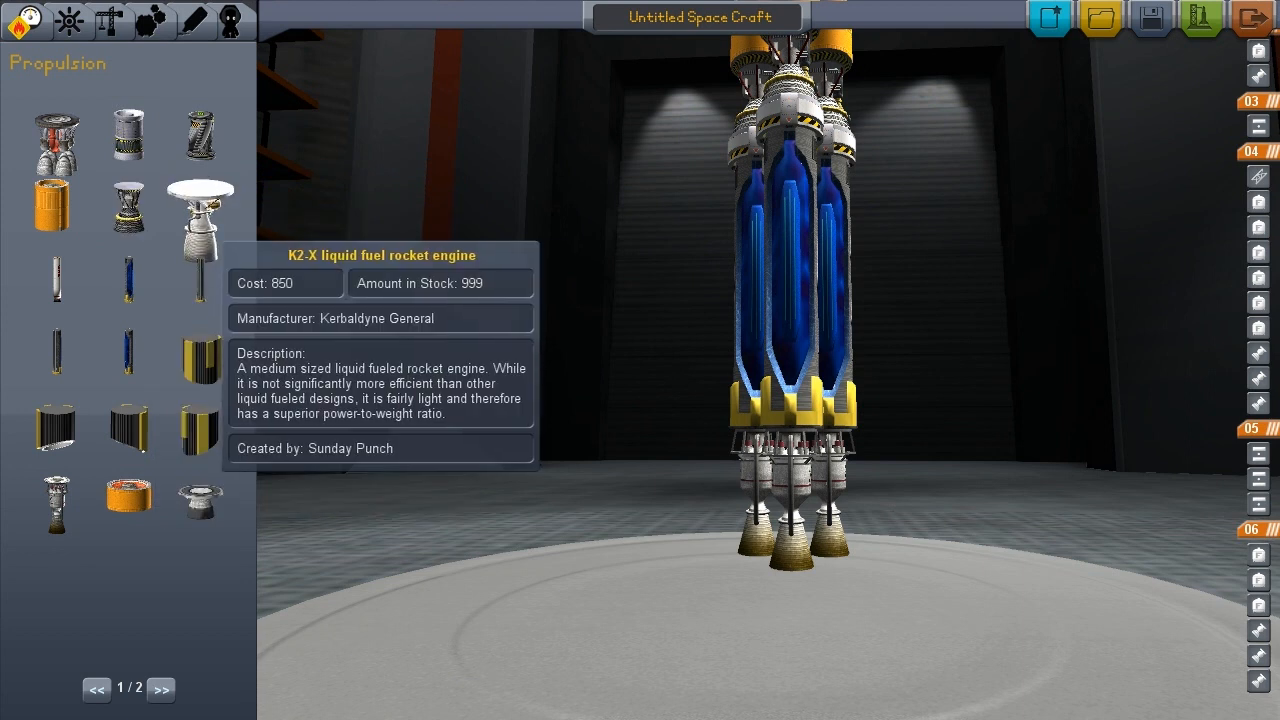
pyautogui.moveTo(200, 136)
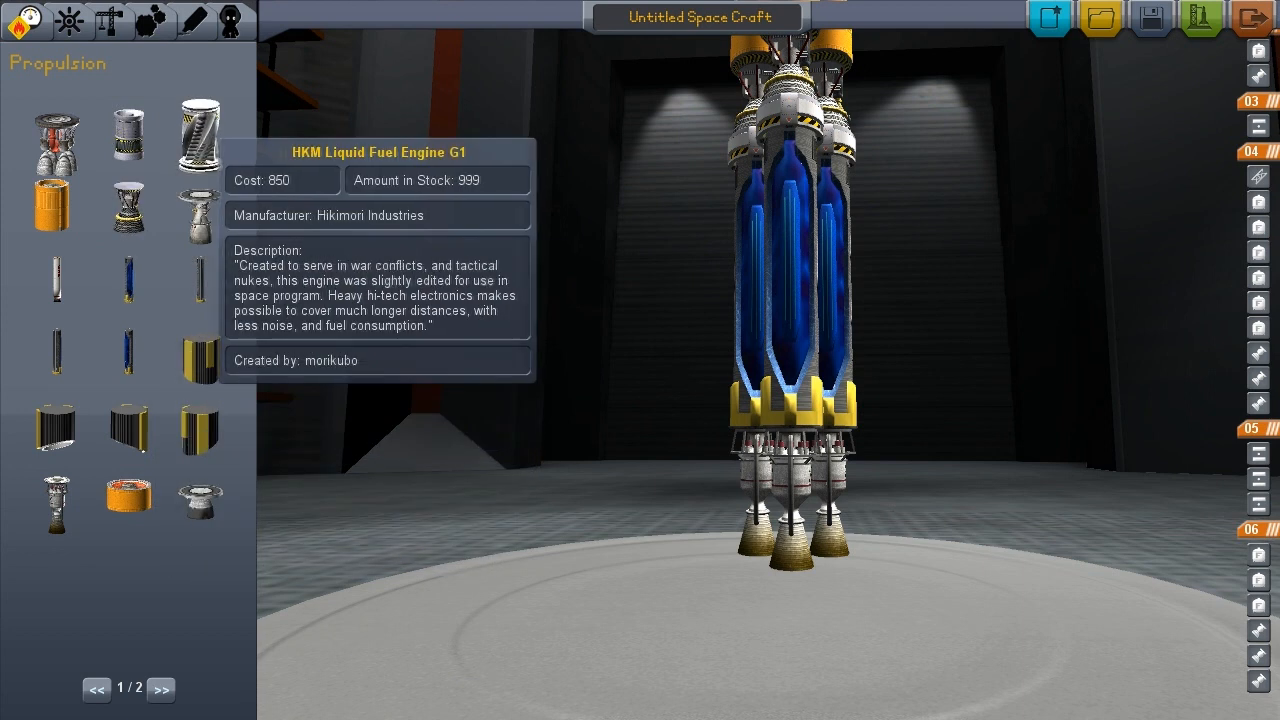
pyautogui.moveTo(200, 500)
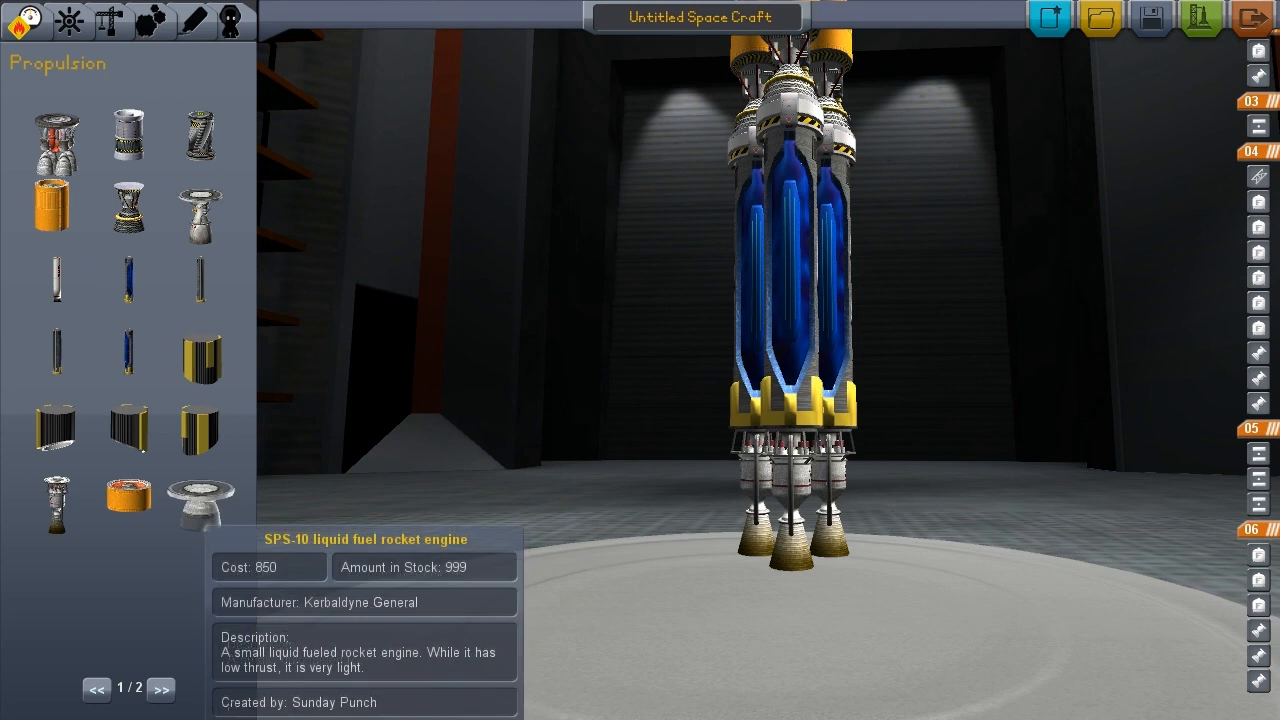
# Browse the engine and structural part lists to pick new parts for the blue tank cluster's base.
pyautogui.click(160, 688)
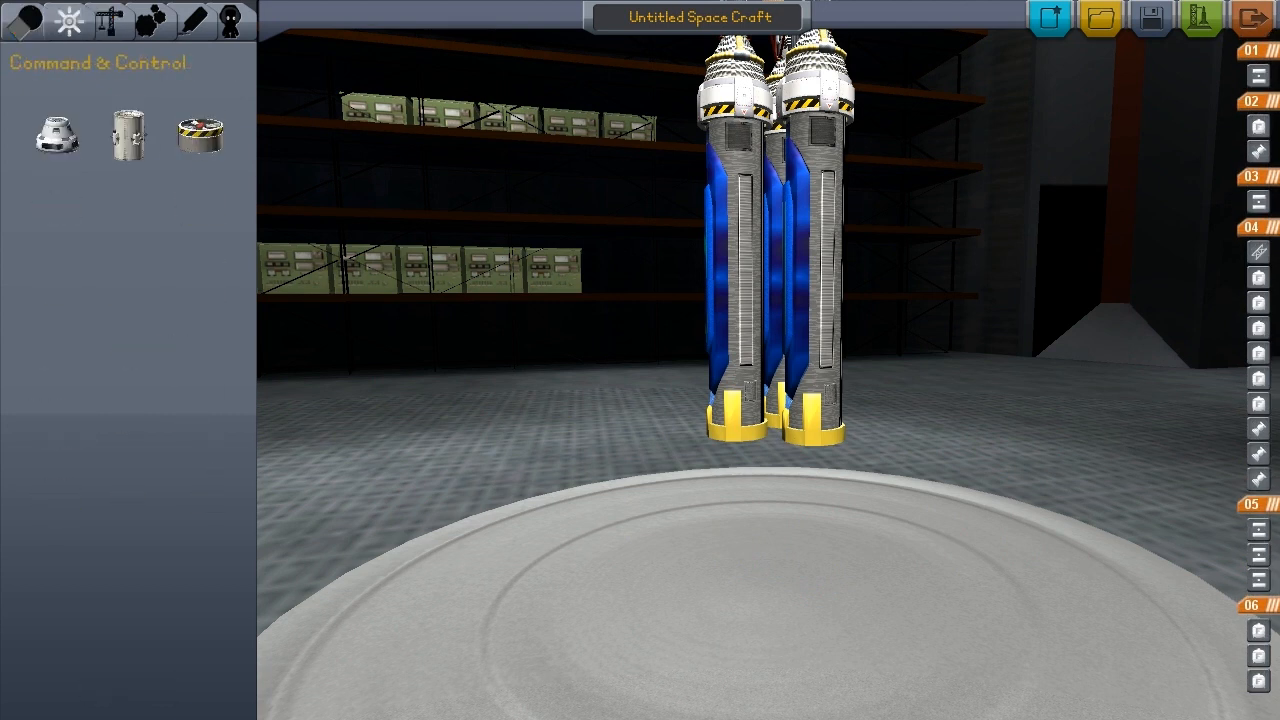
pyautogui.click(108, 20)
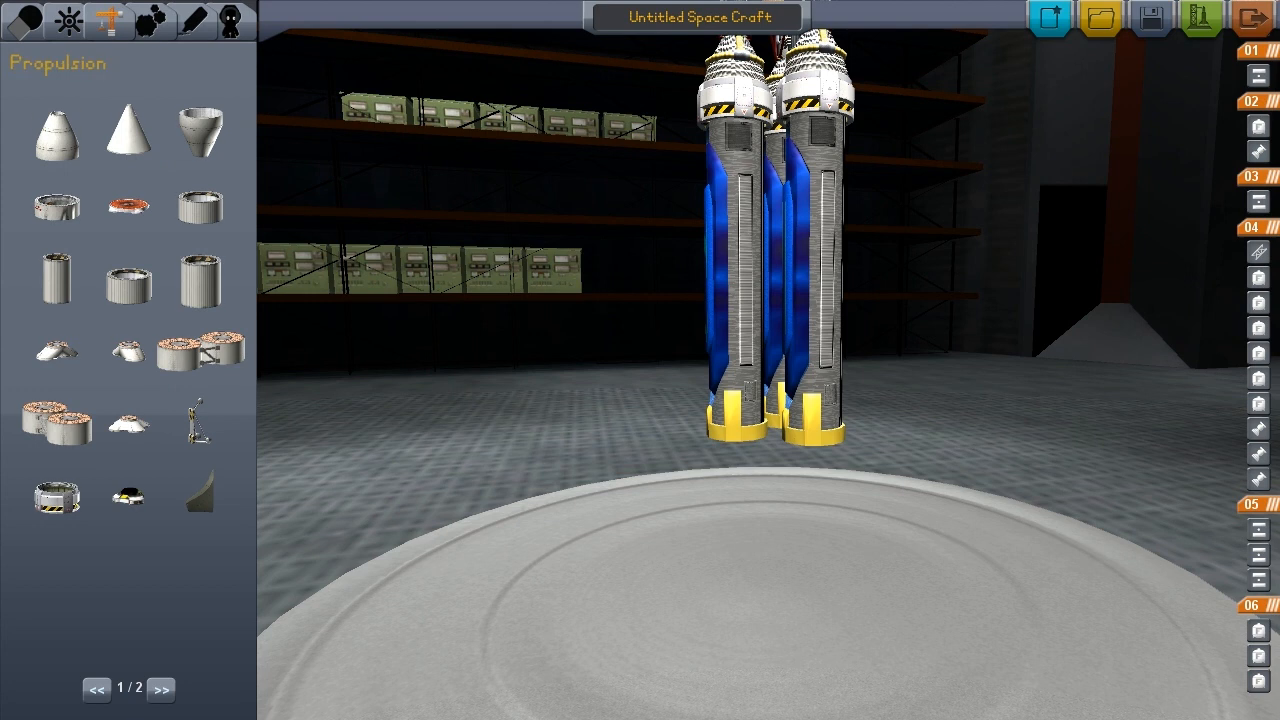
pyautogui.click(160, 688)
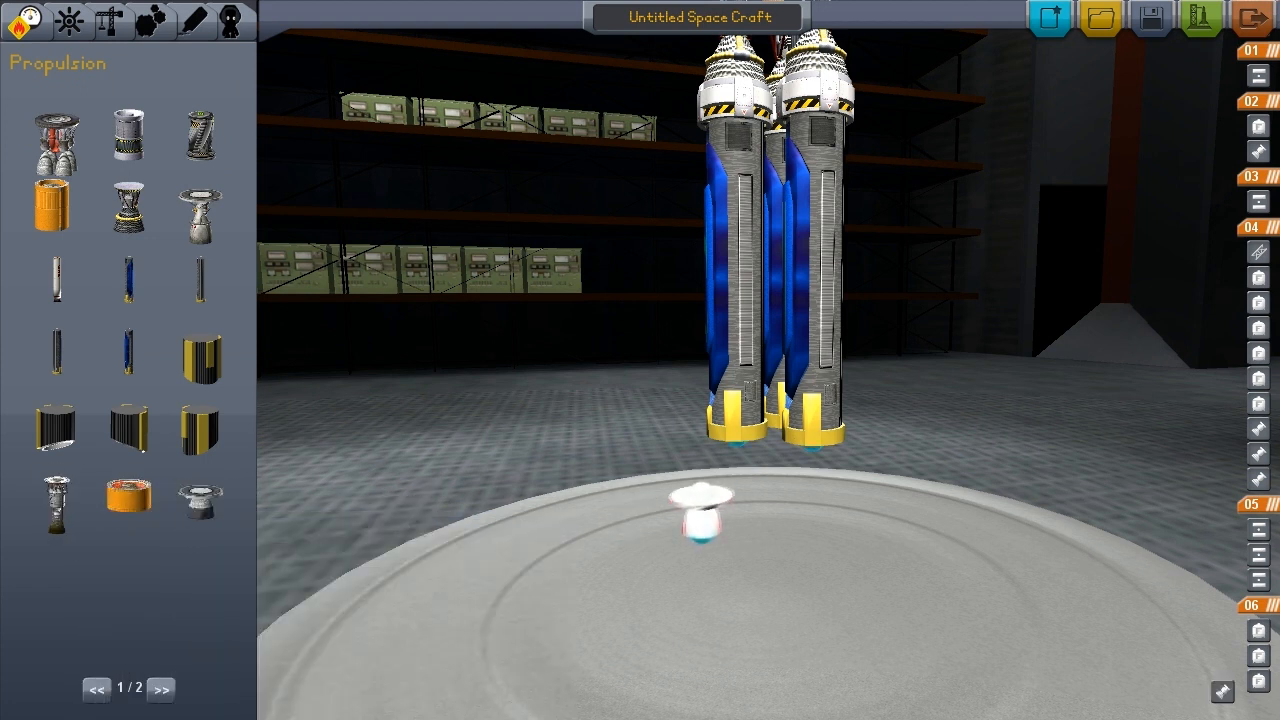
pyautogui.moveTo(200, 210)
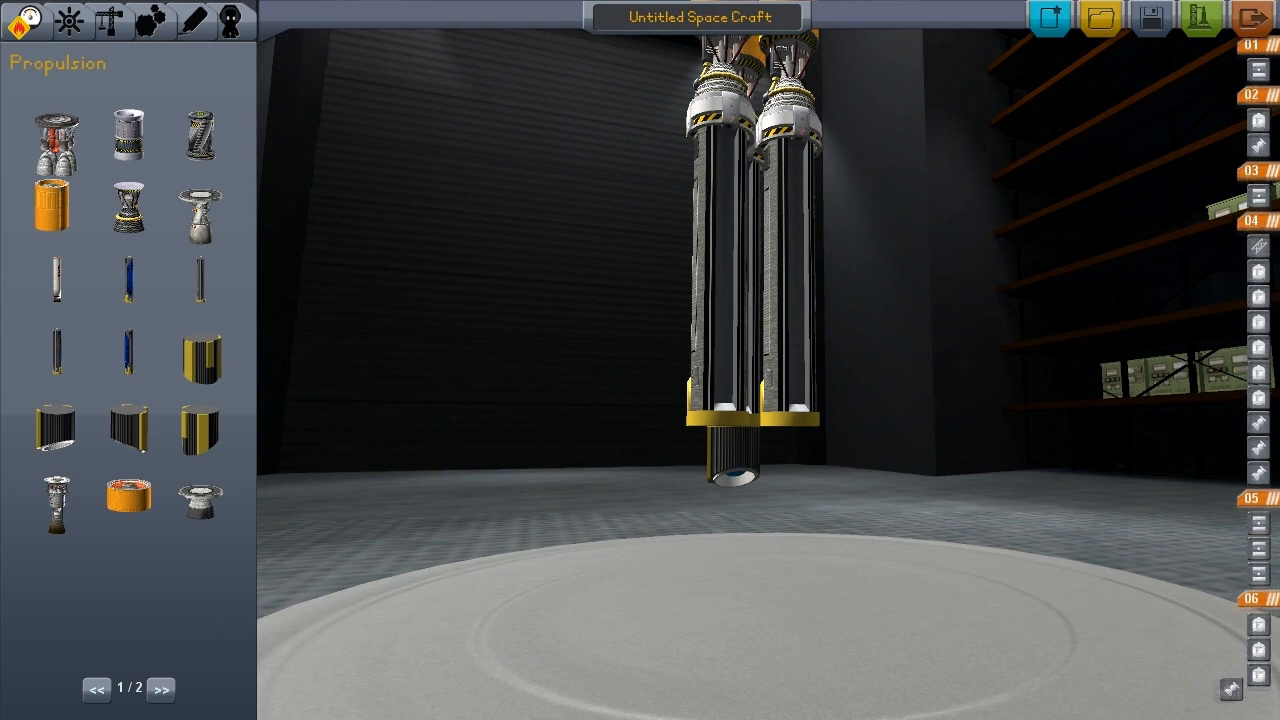
pyautogui.moveTo(54, 430)
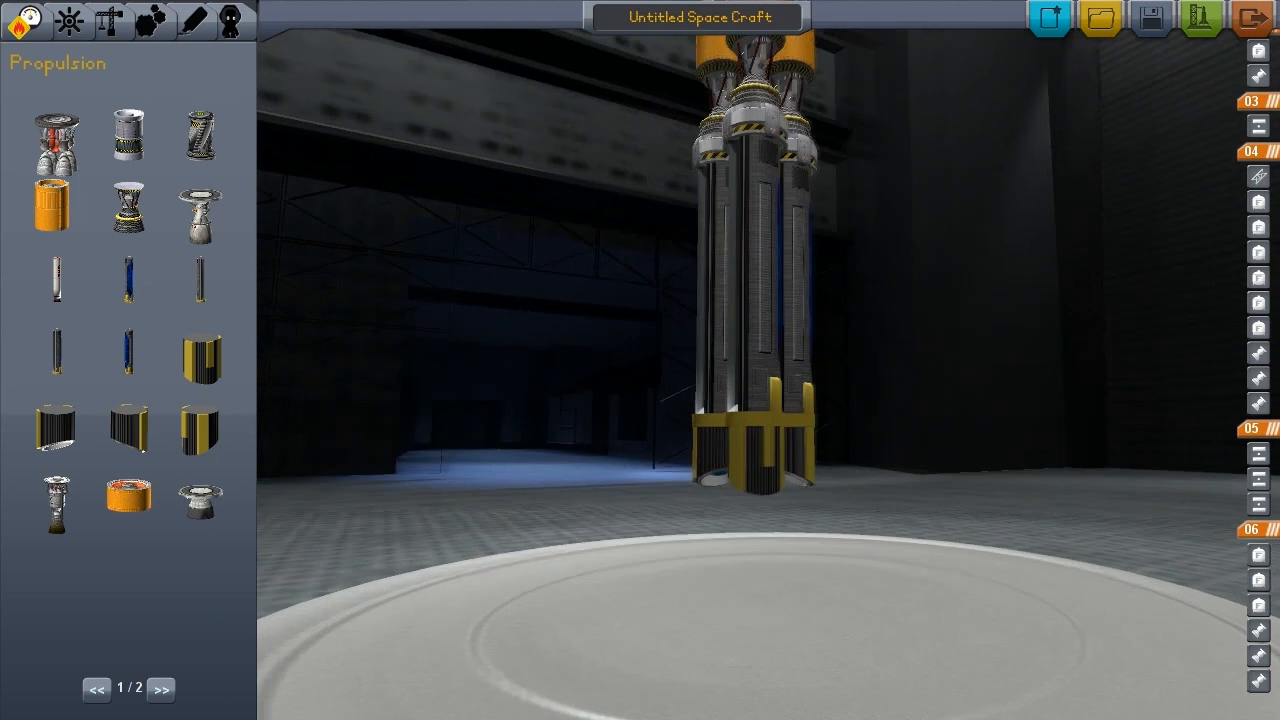
pyautogui.moveTo(200, 360)
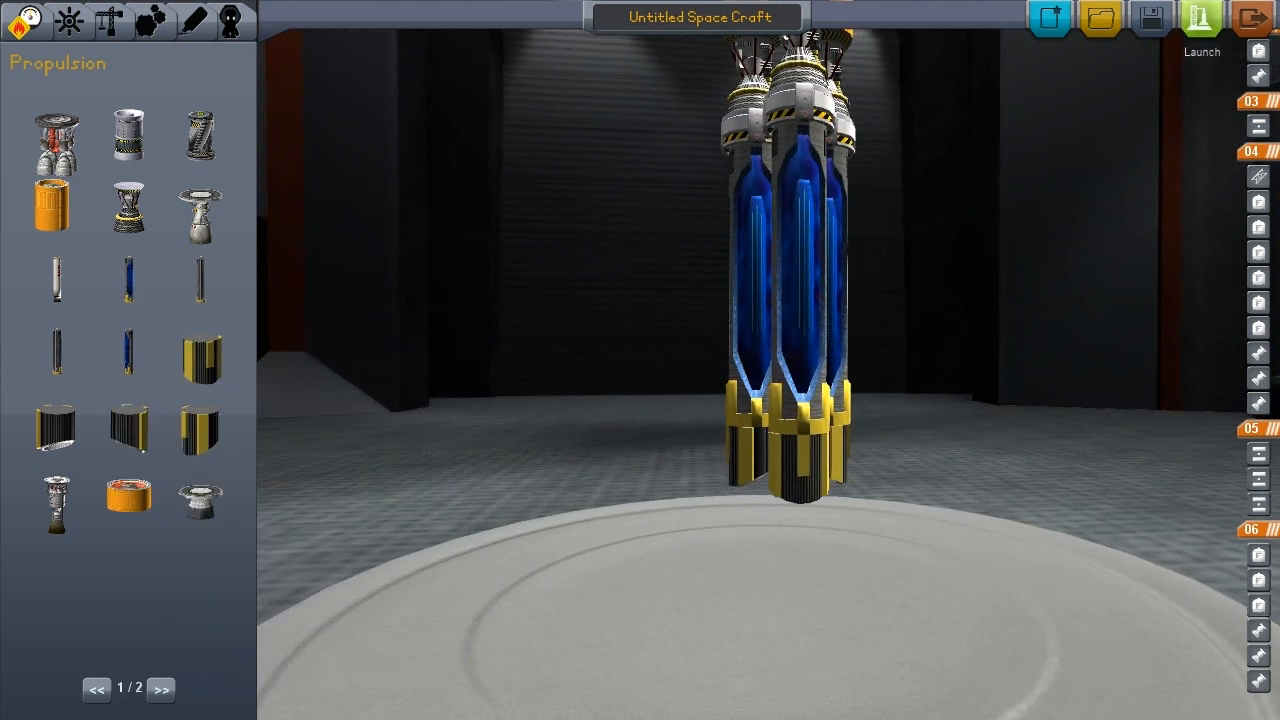
# Send the rocket to the pad, ignite for liftoff and stage once during the climb.
pyautogui.click(1200, 24)
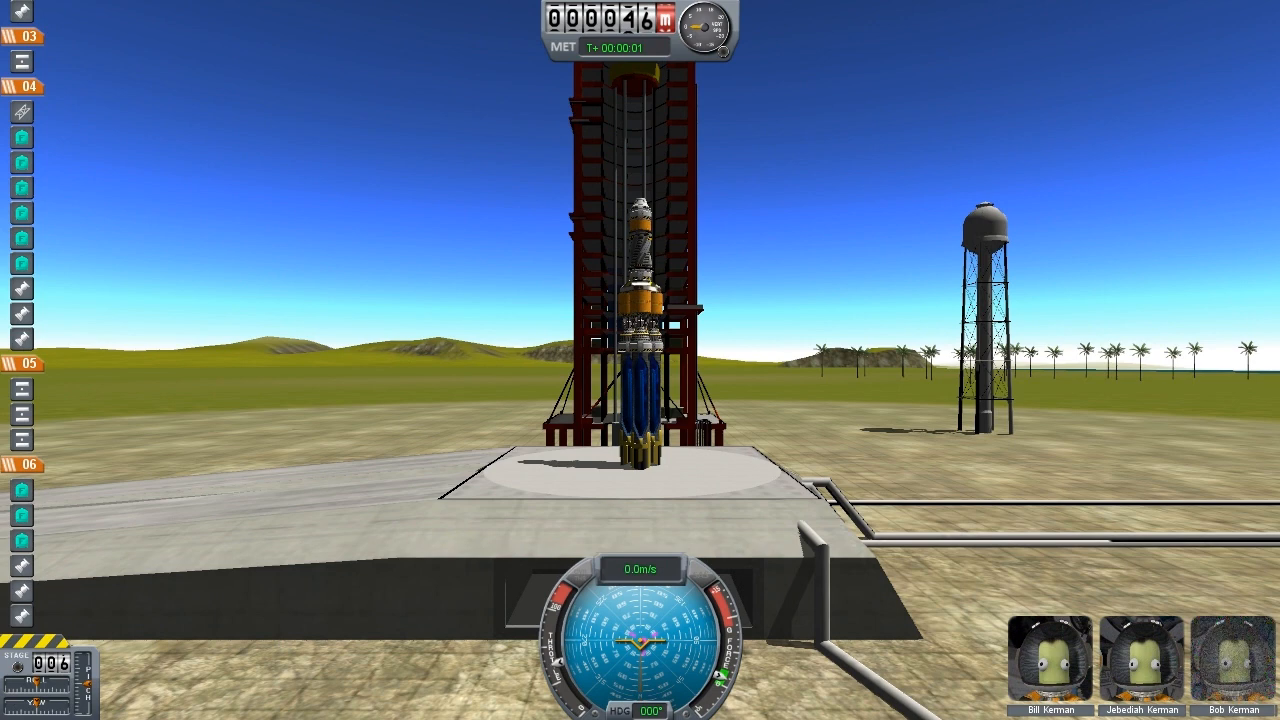
pyautogui.press('space')
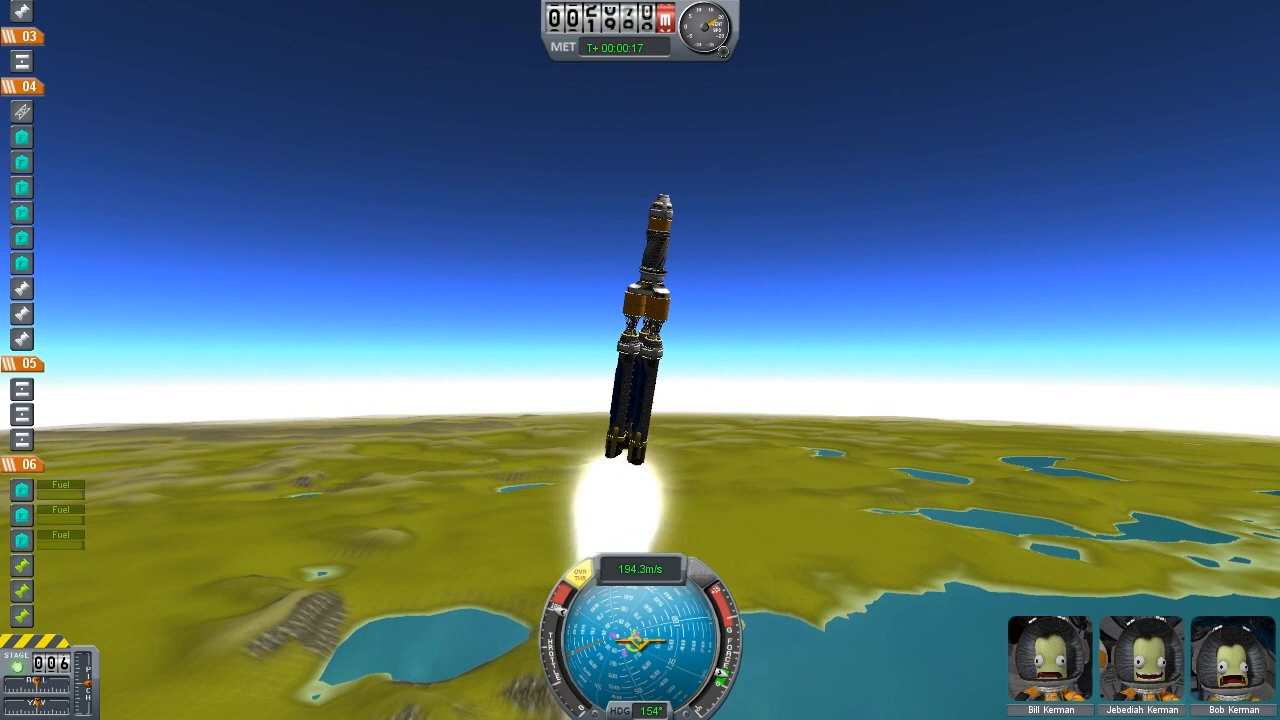
pyautogui.press('space')
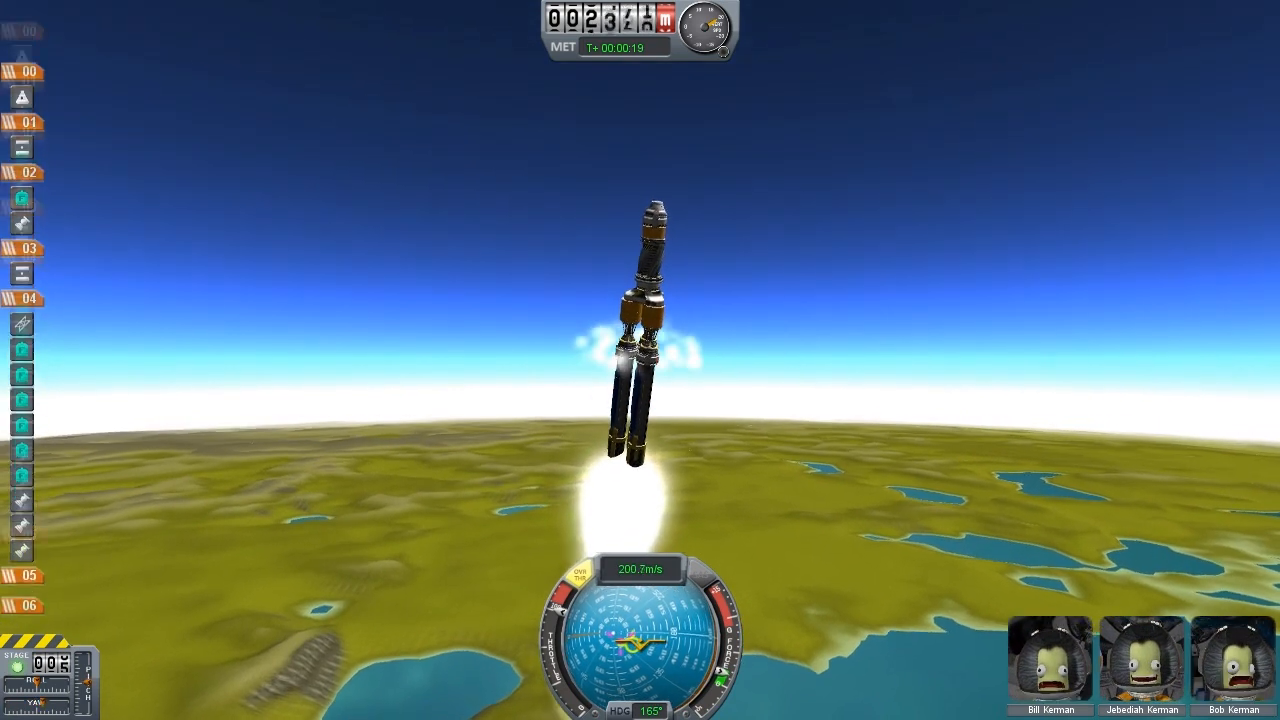